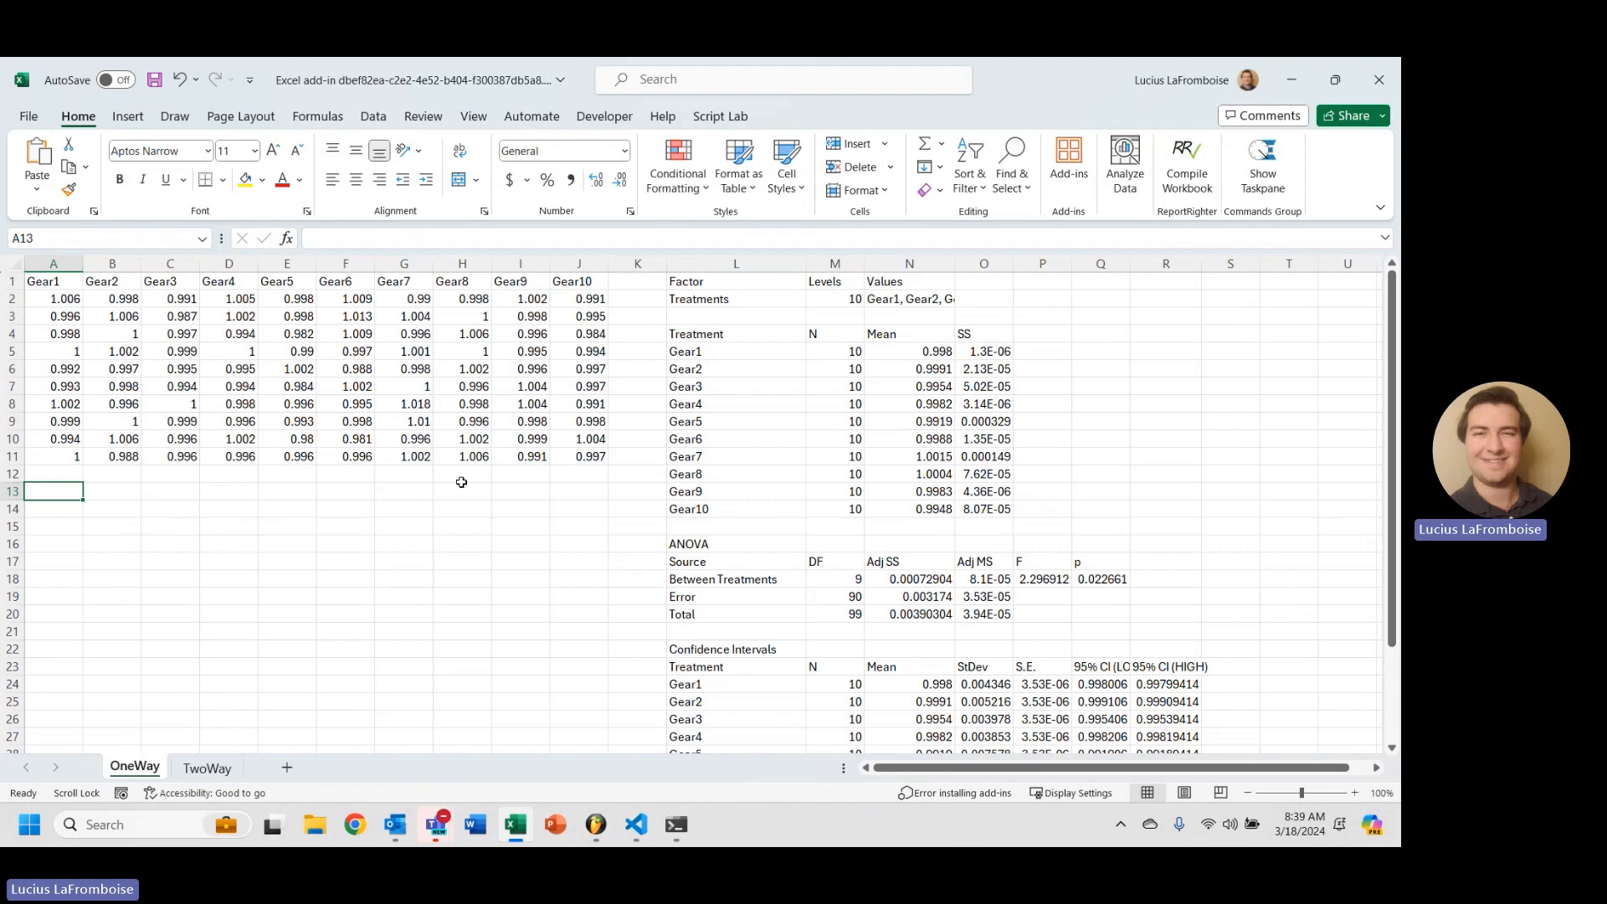
Inspect the QE.ANOVAONEWAY p-value formula in Q18, then select A13 for a new formula.
scroll("down", 3)
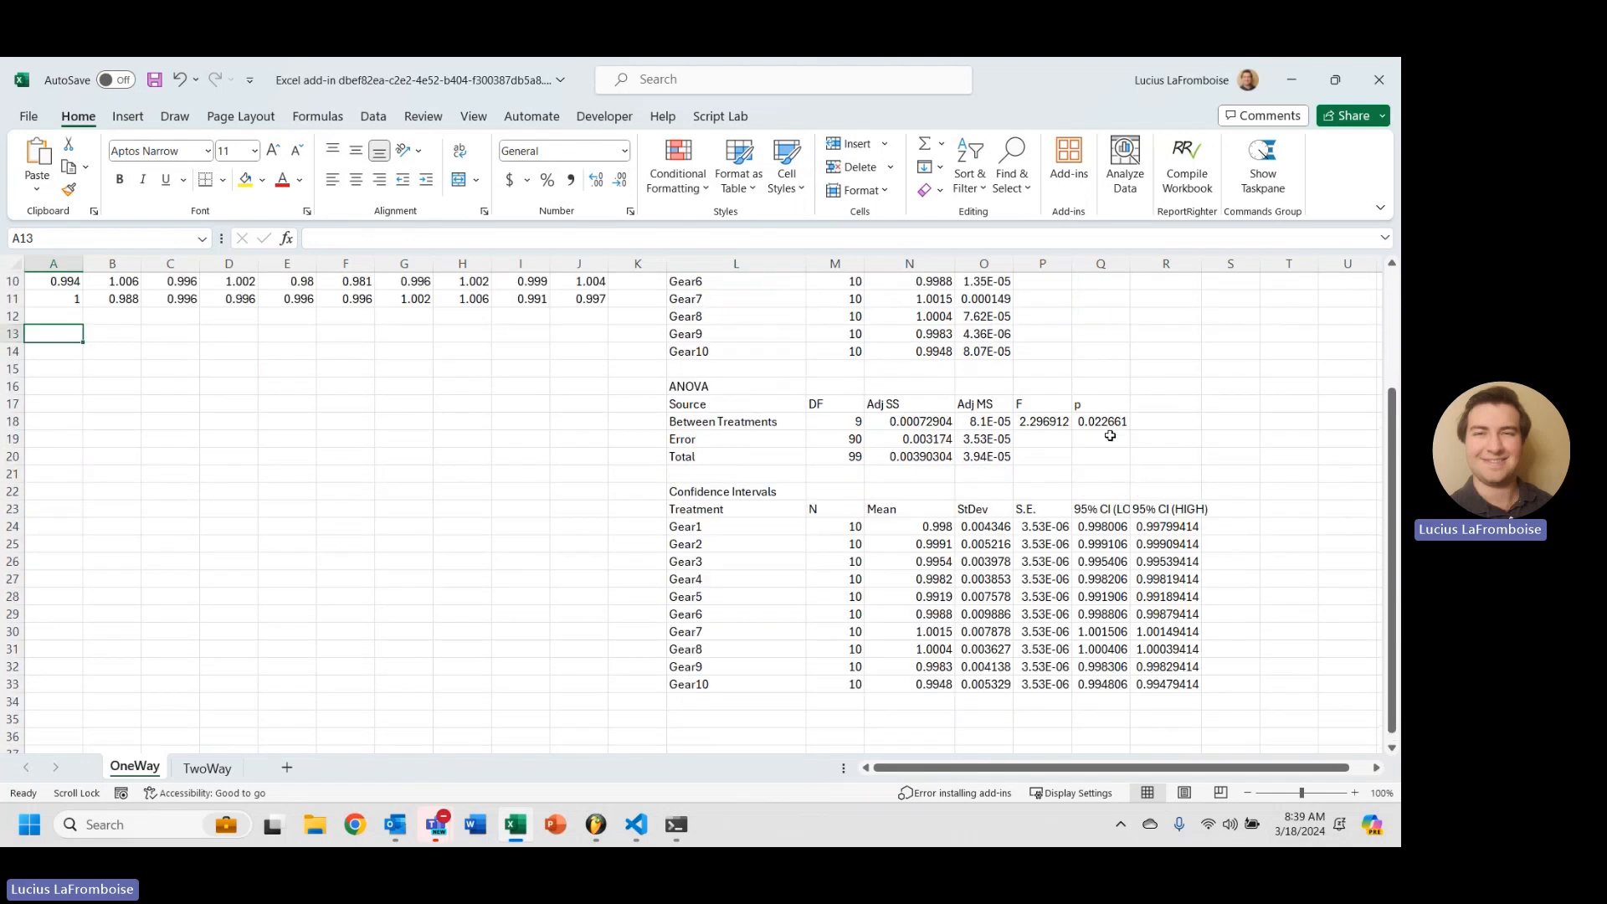
left_click(1100, 422)
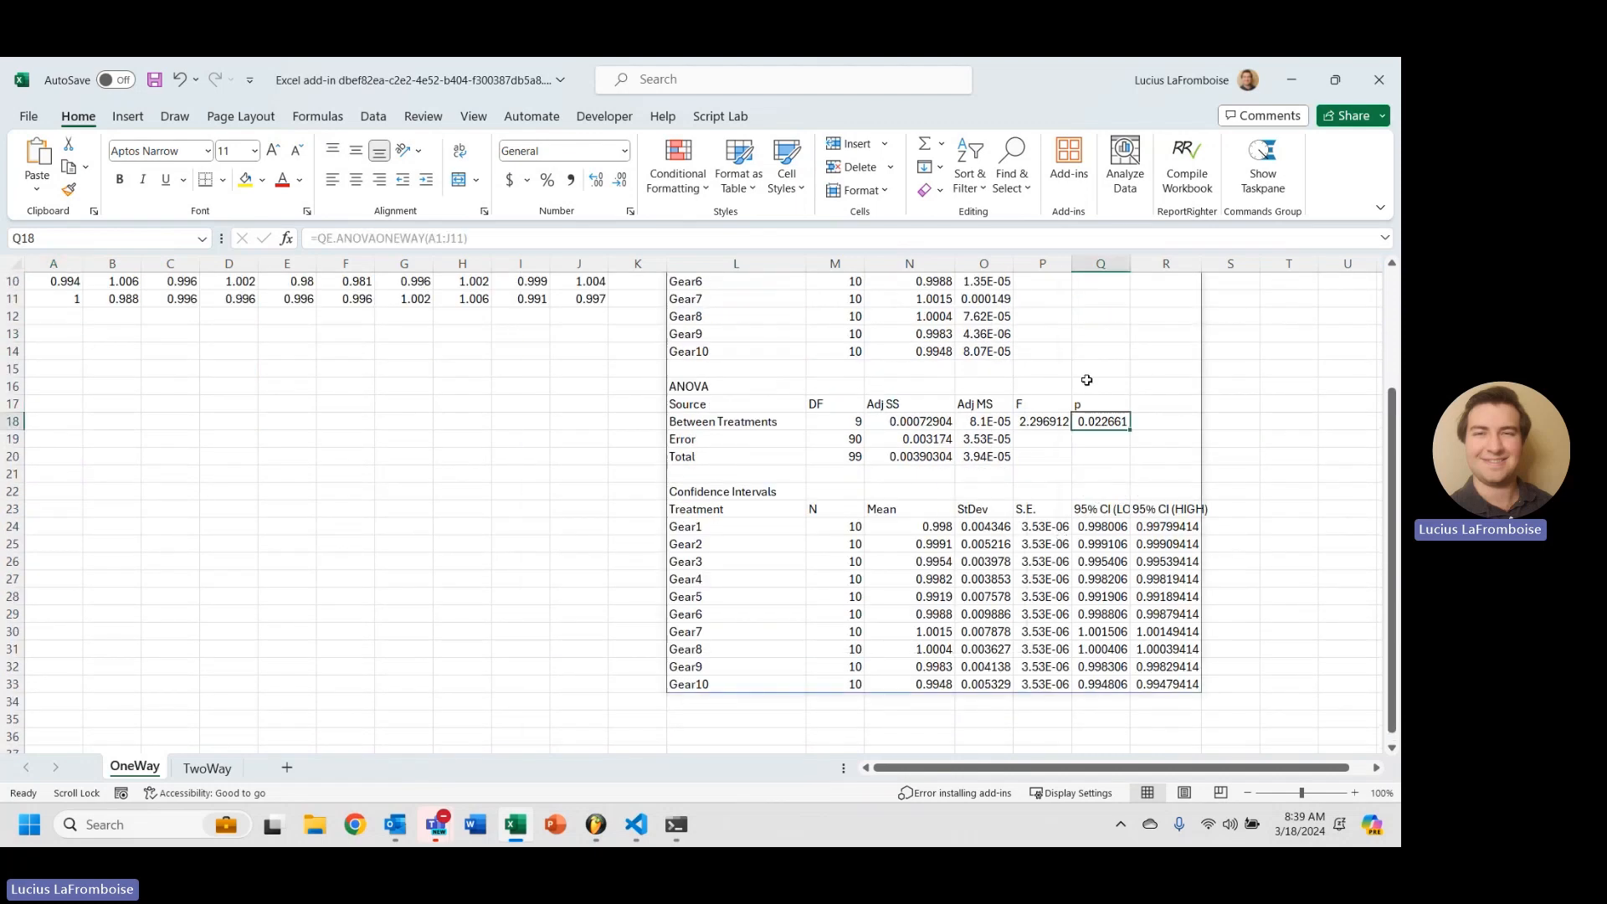
scroll("up", 3)
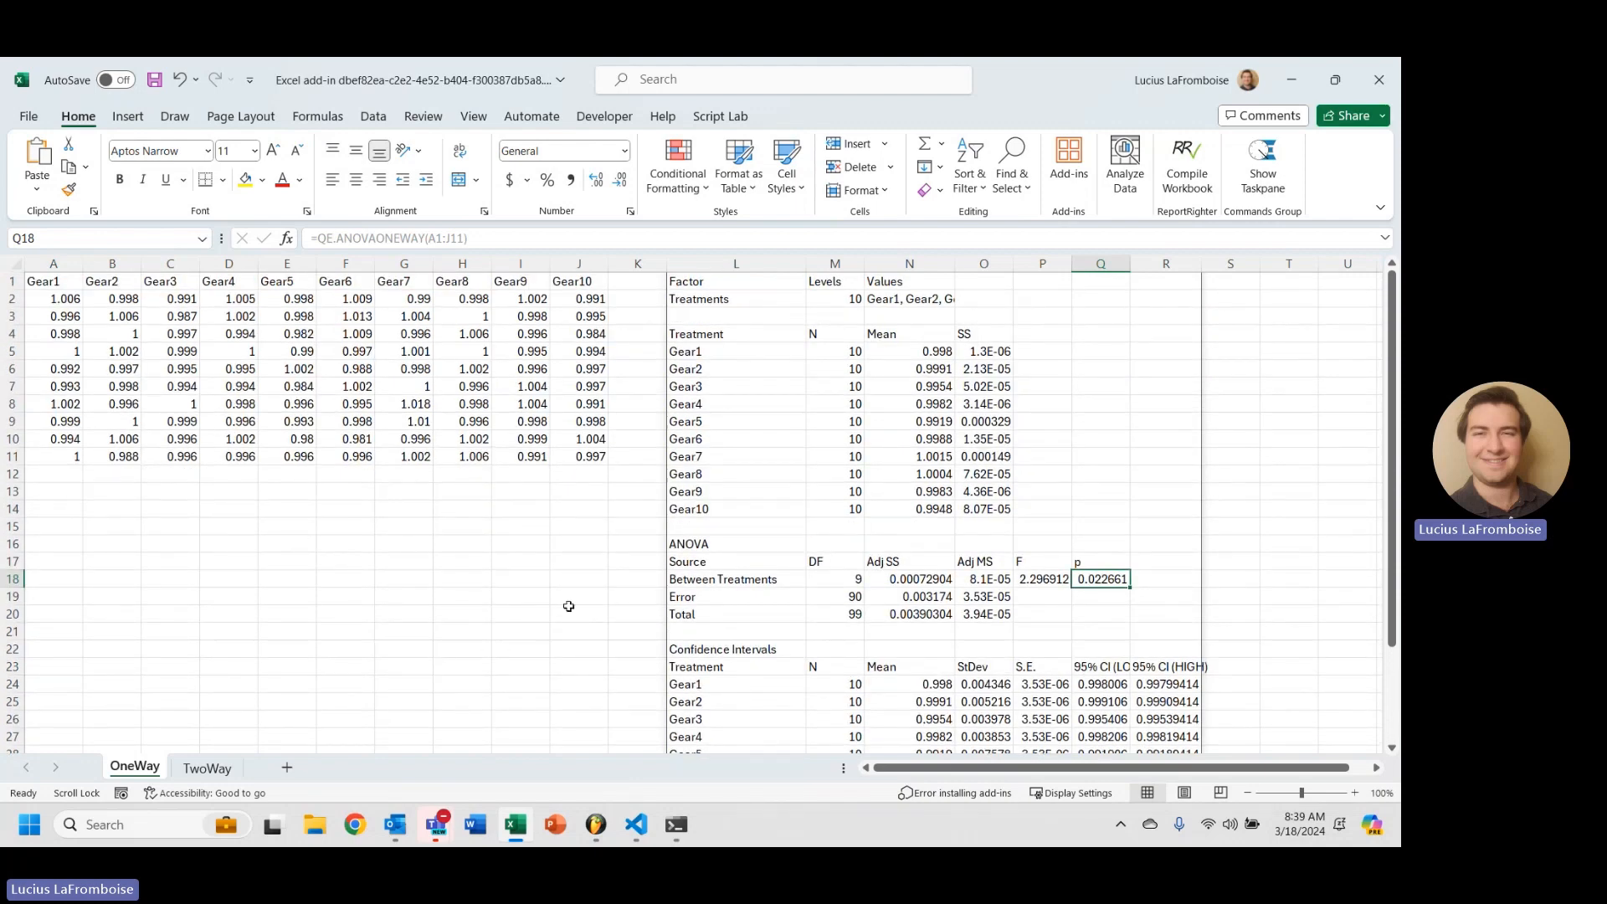
left_click(519, 596)
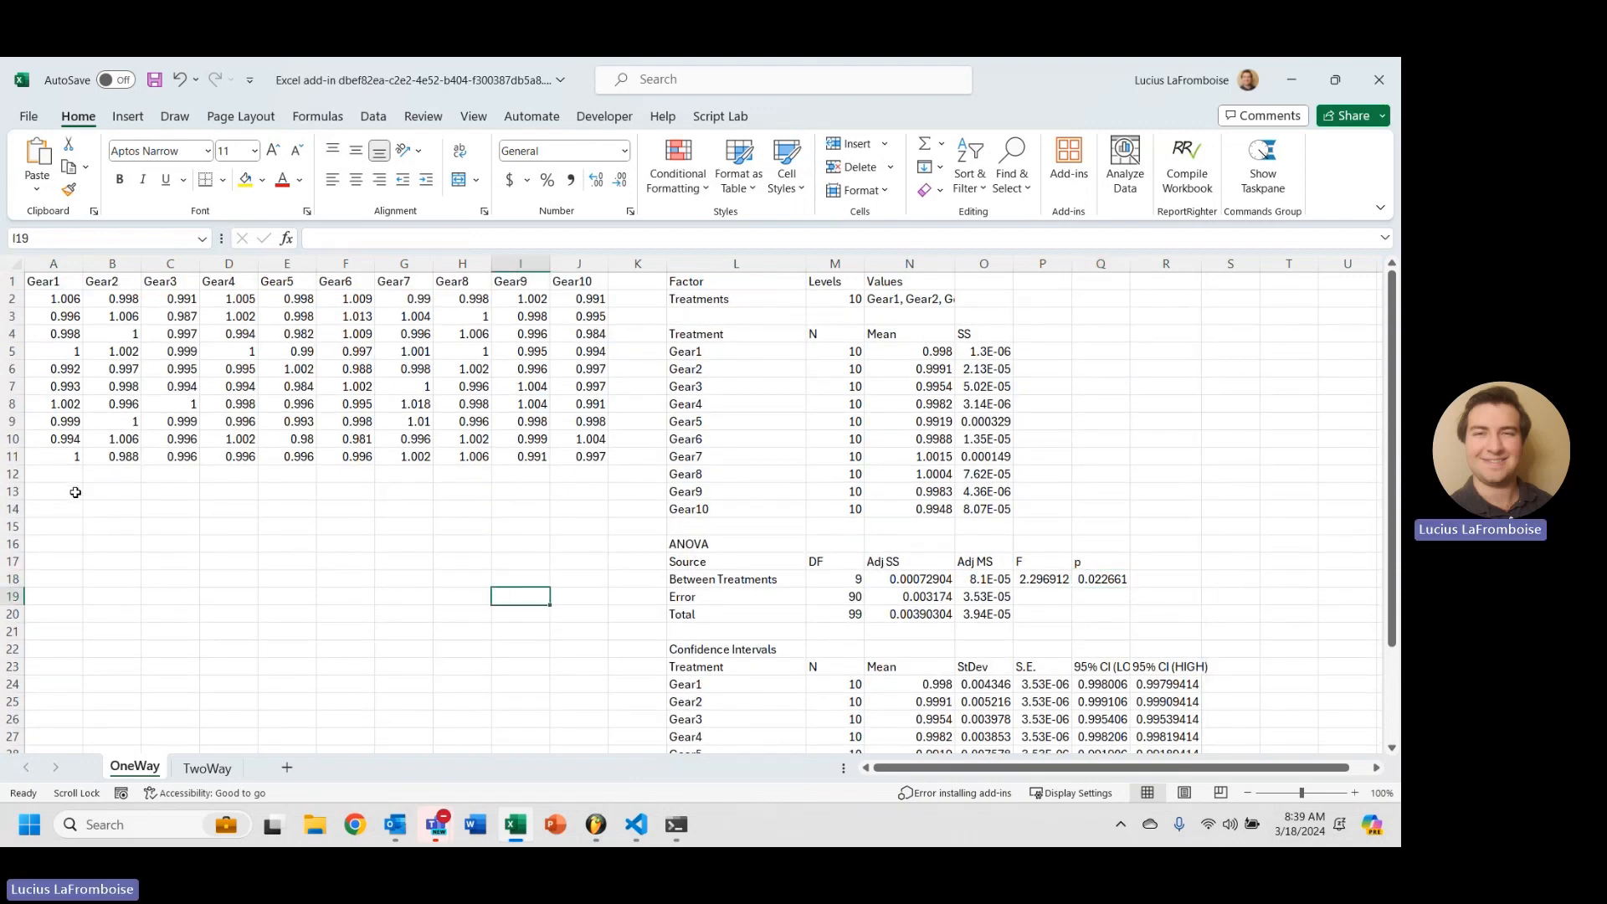
left_click(53, 491)
type("=")
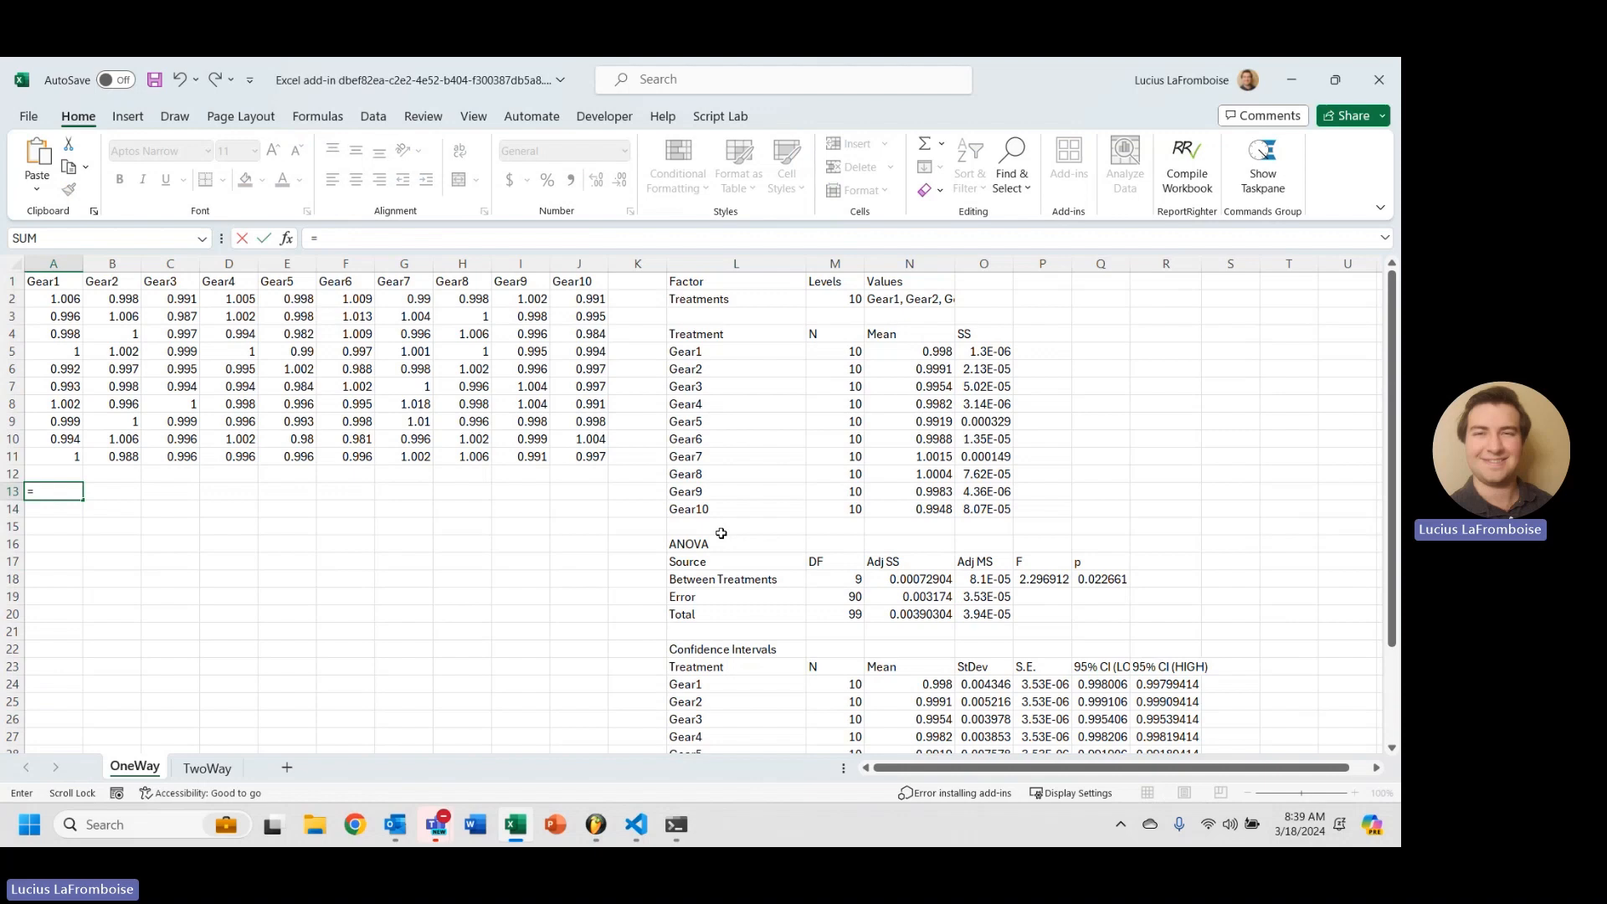
Write =QE.FISHERLSD( with the gear data A1:J11 as the treatments range.
type("qe.D")
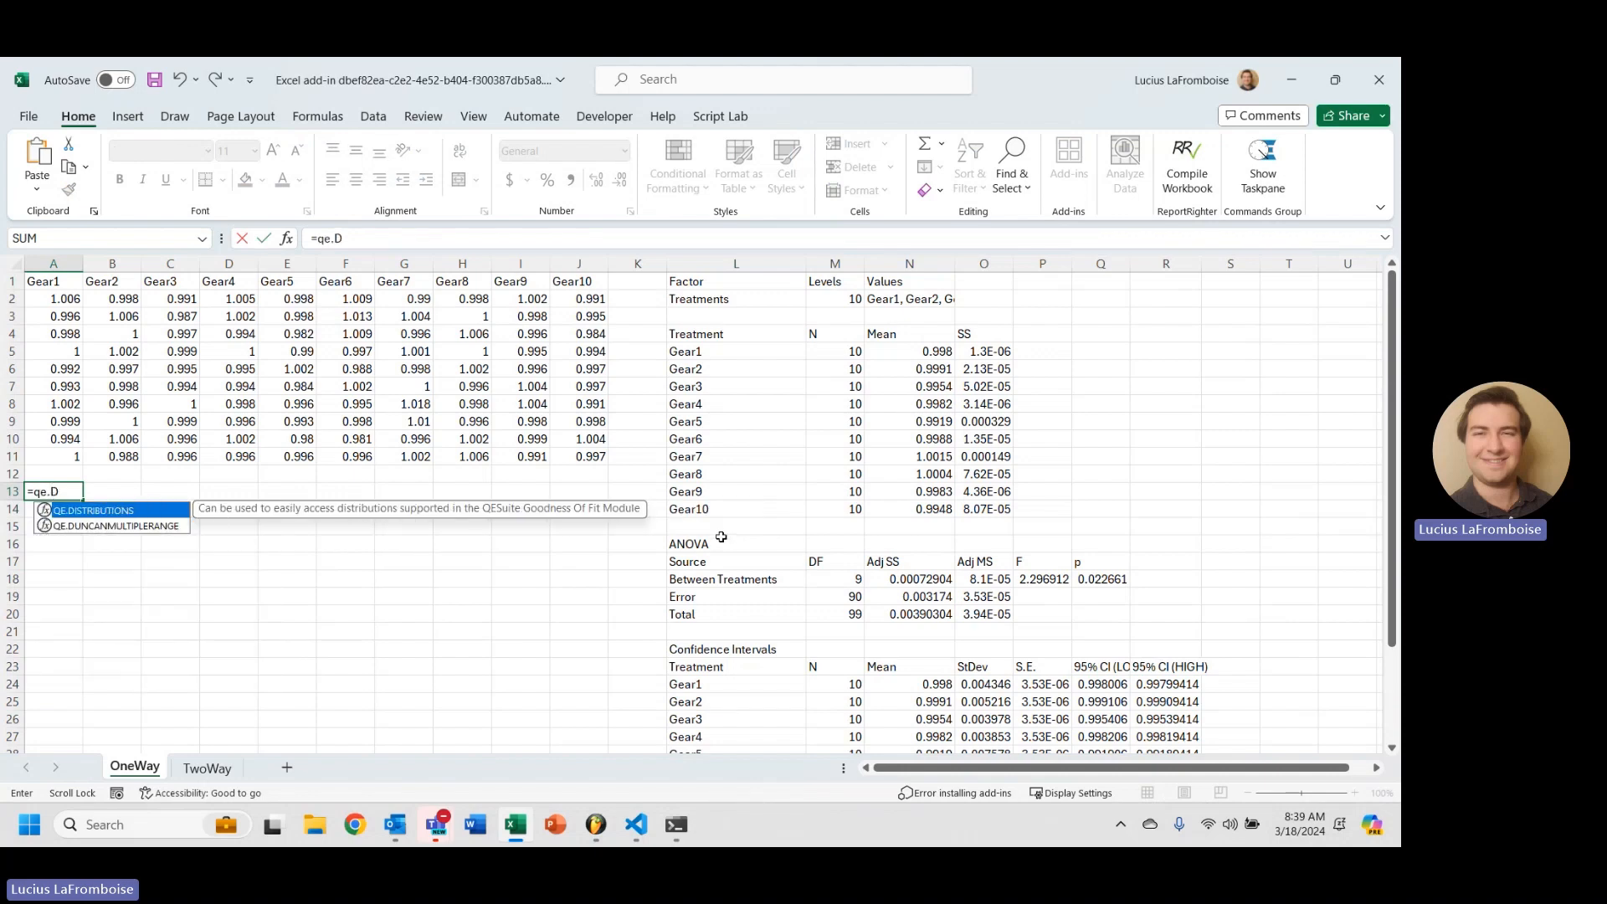
type("ish")
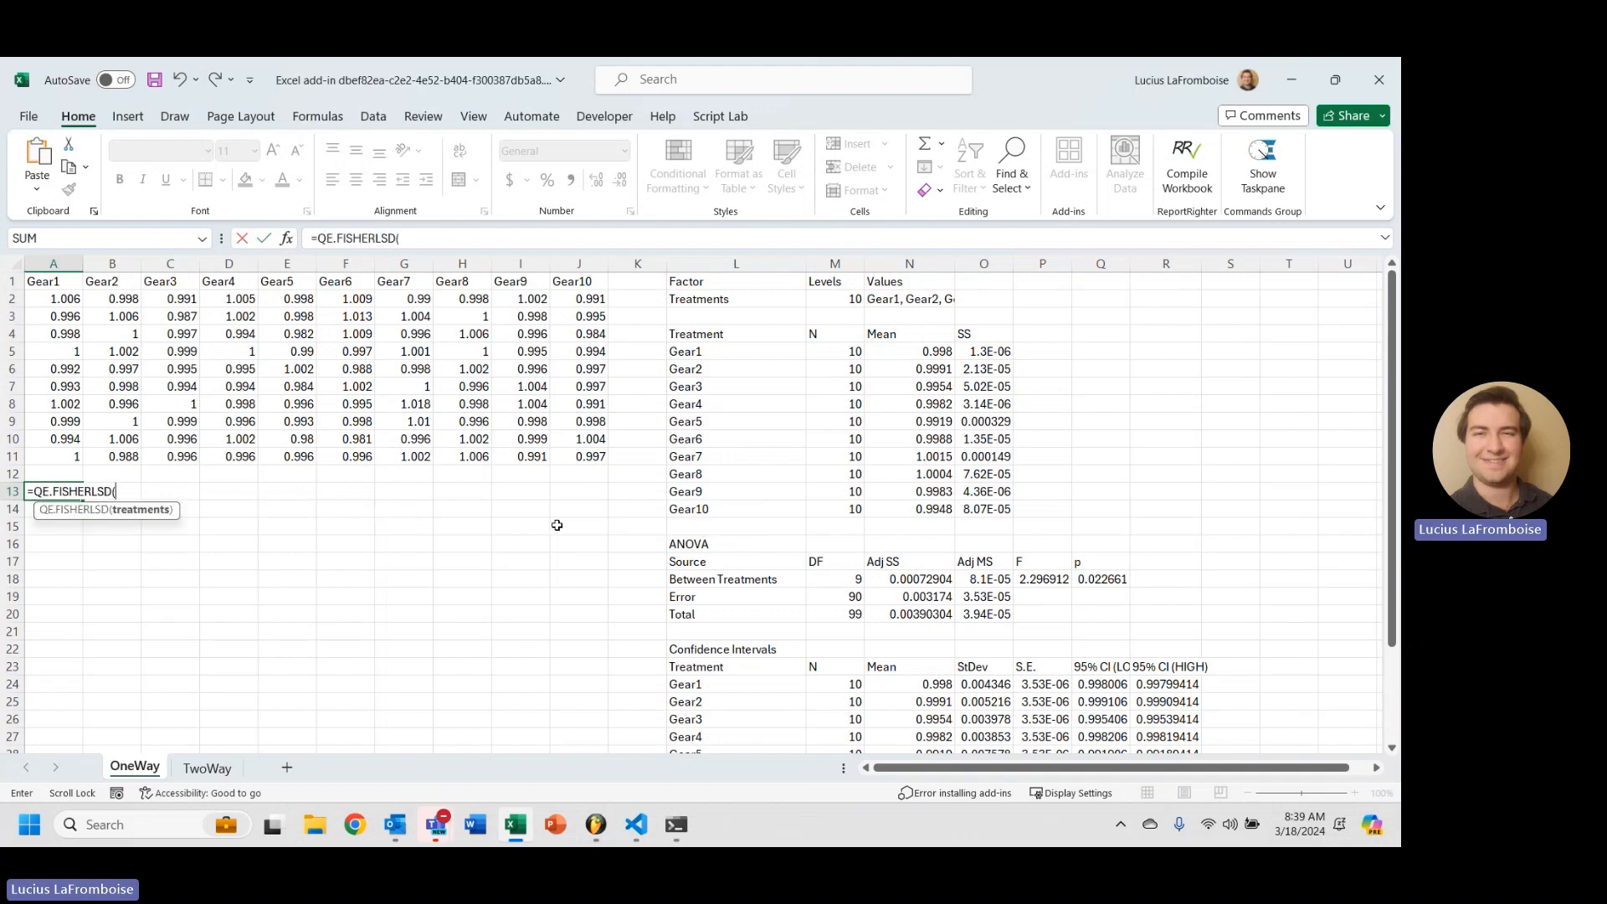
left_click_drag(44, 282, 171, 333)
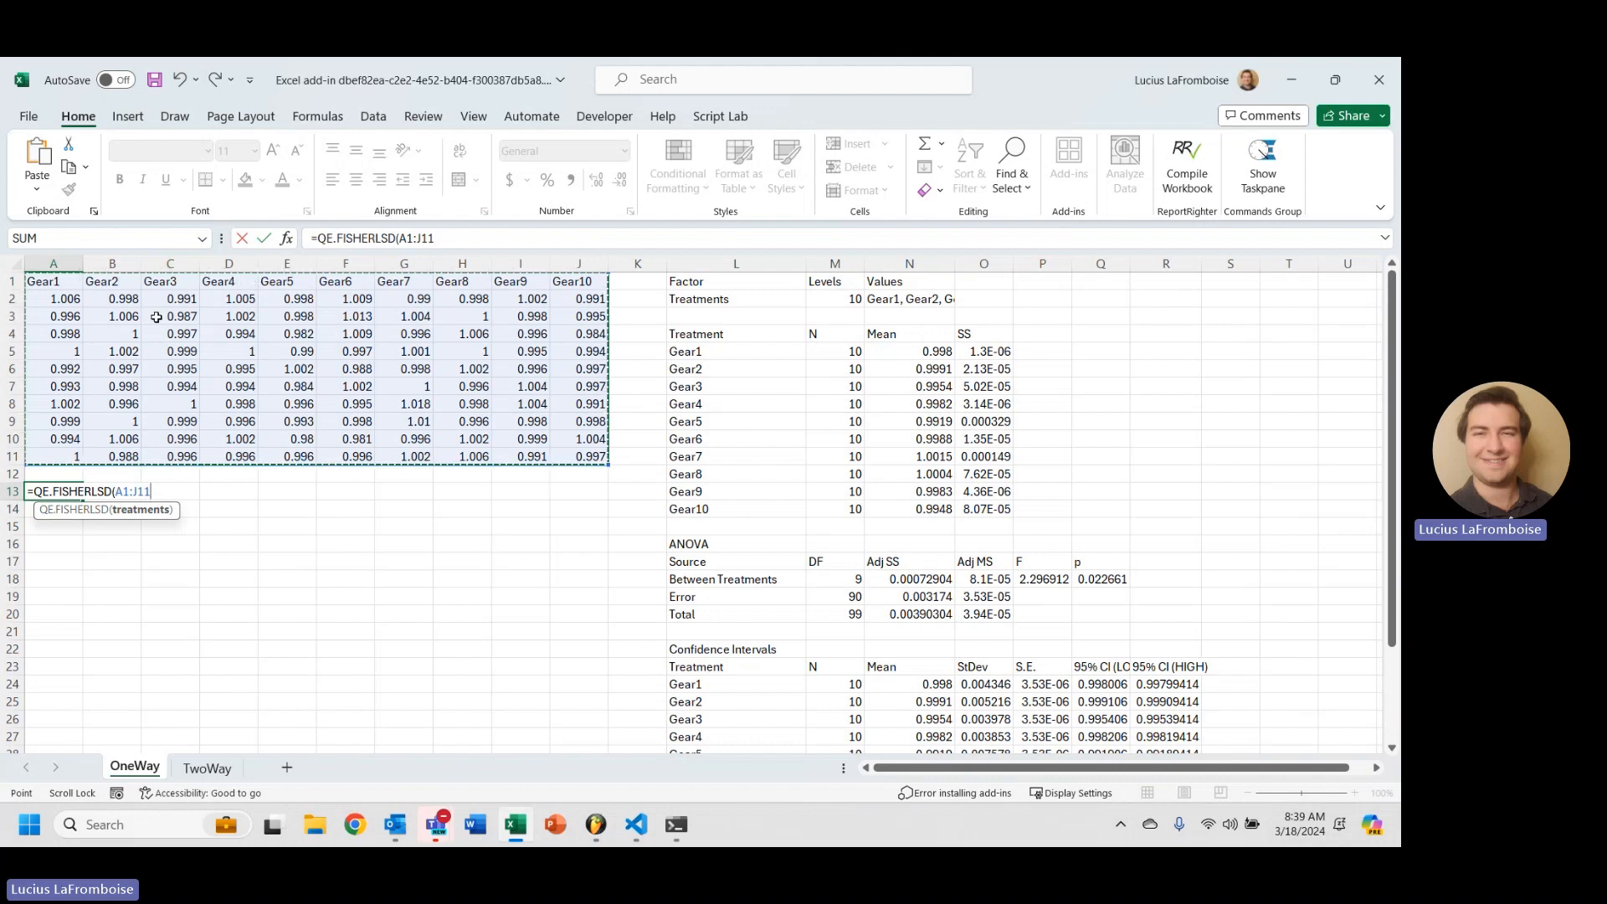
mouse_move(174, 456)
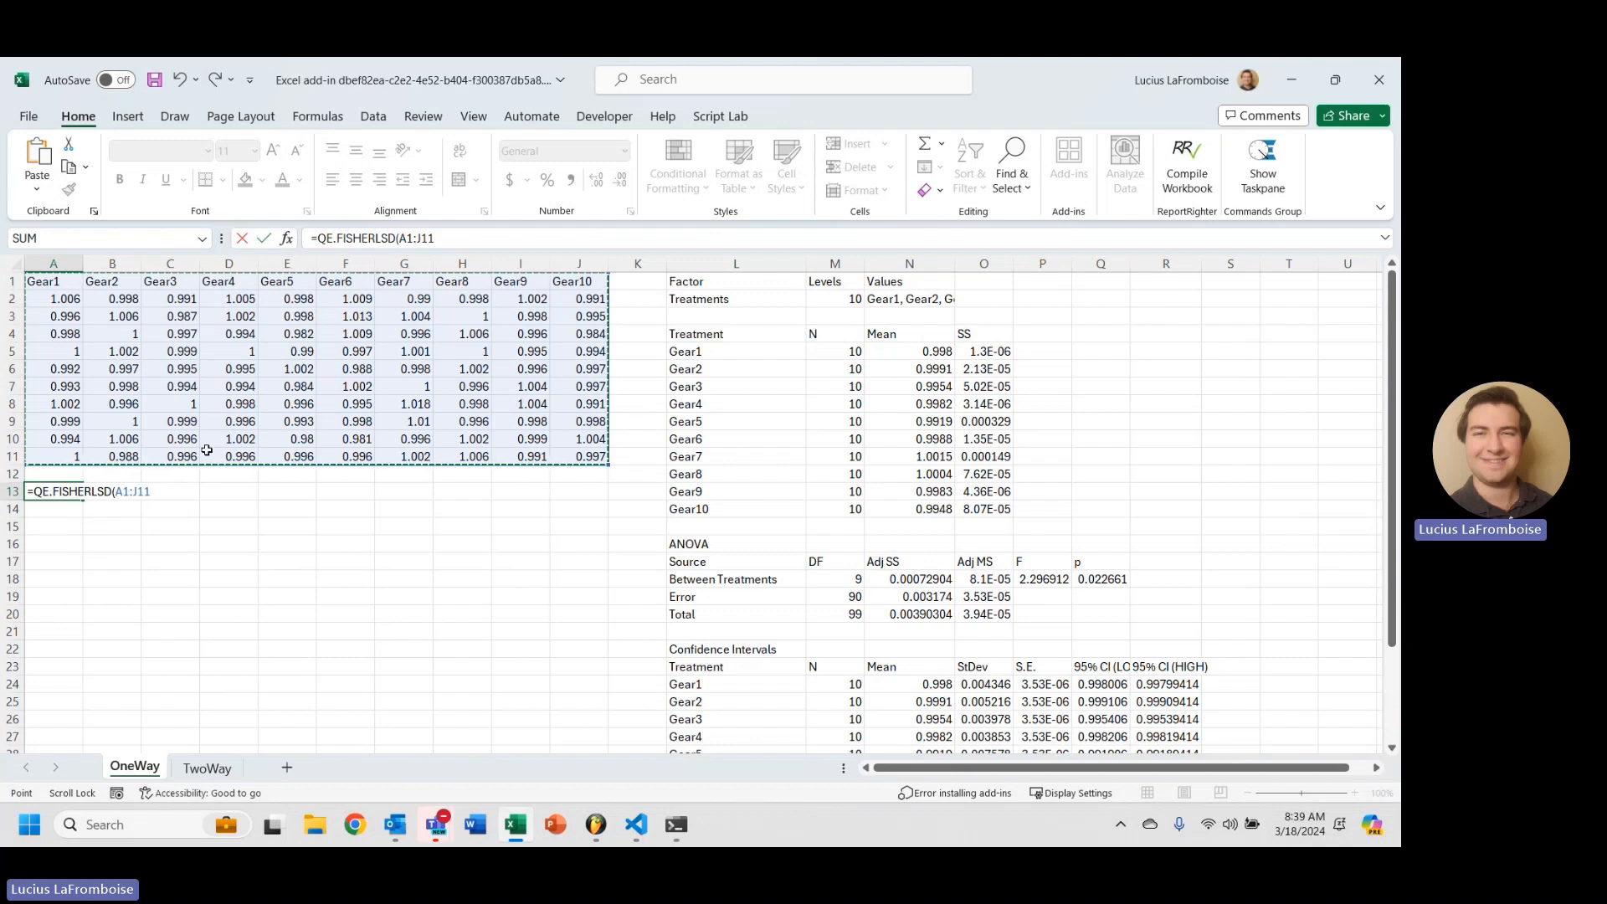
Commit =QE.FISHERLSD(A1:J11), spilling the pairwise comparison table into A13:E58, and review its p-values.
key("Return")
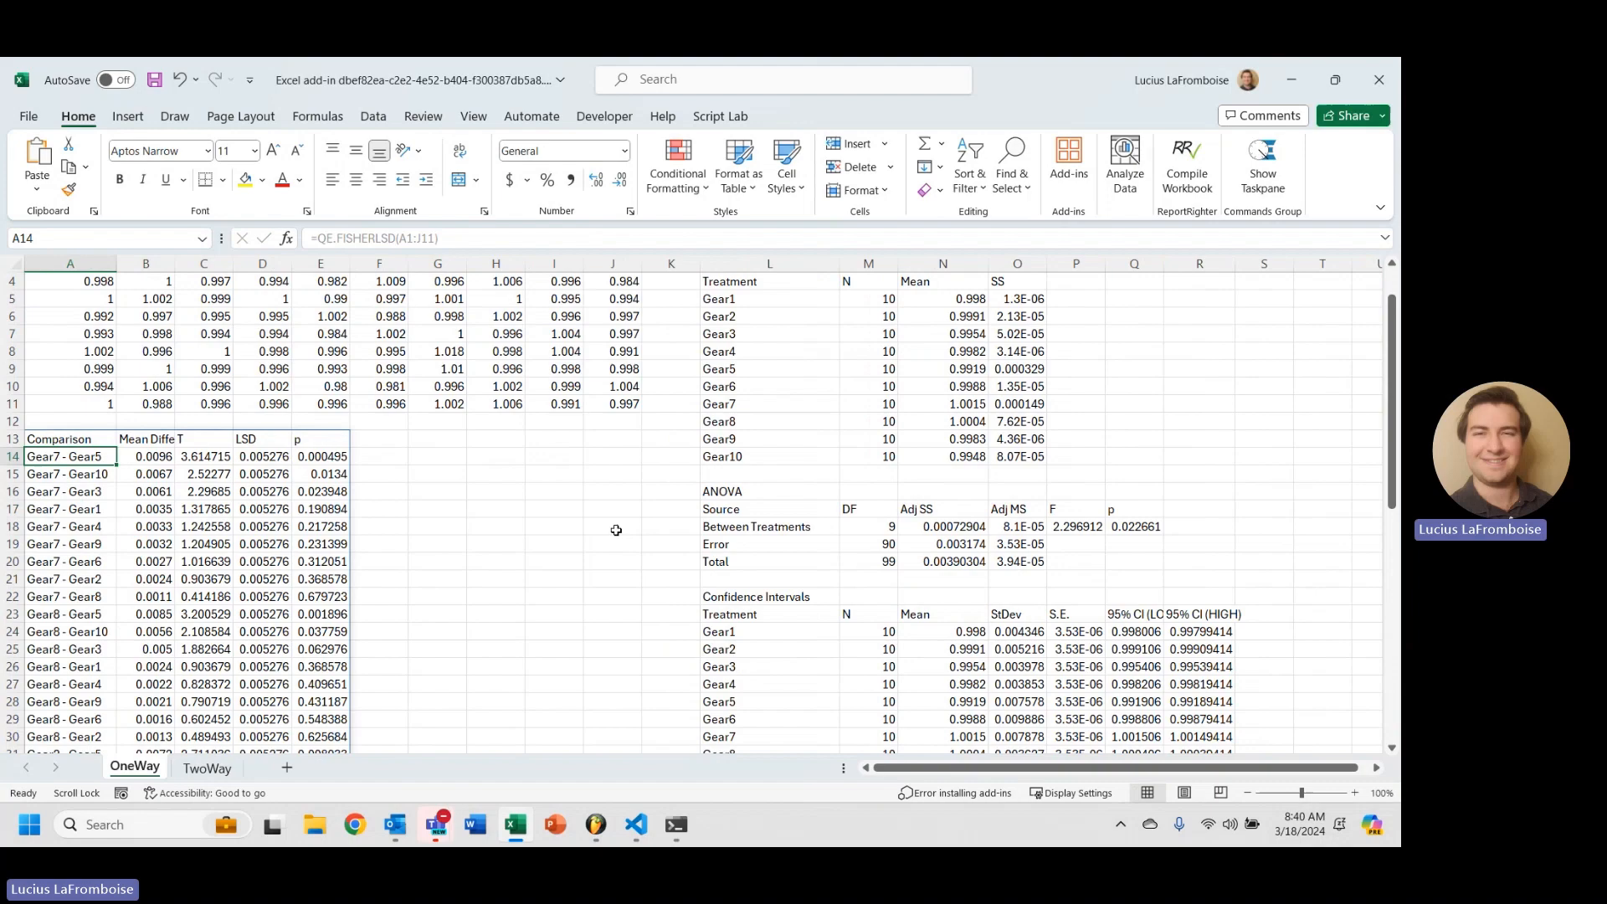
scroll("down", 3)
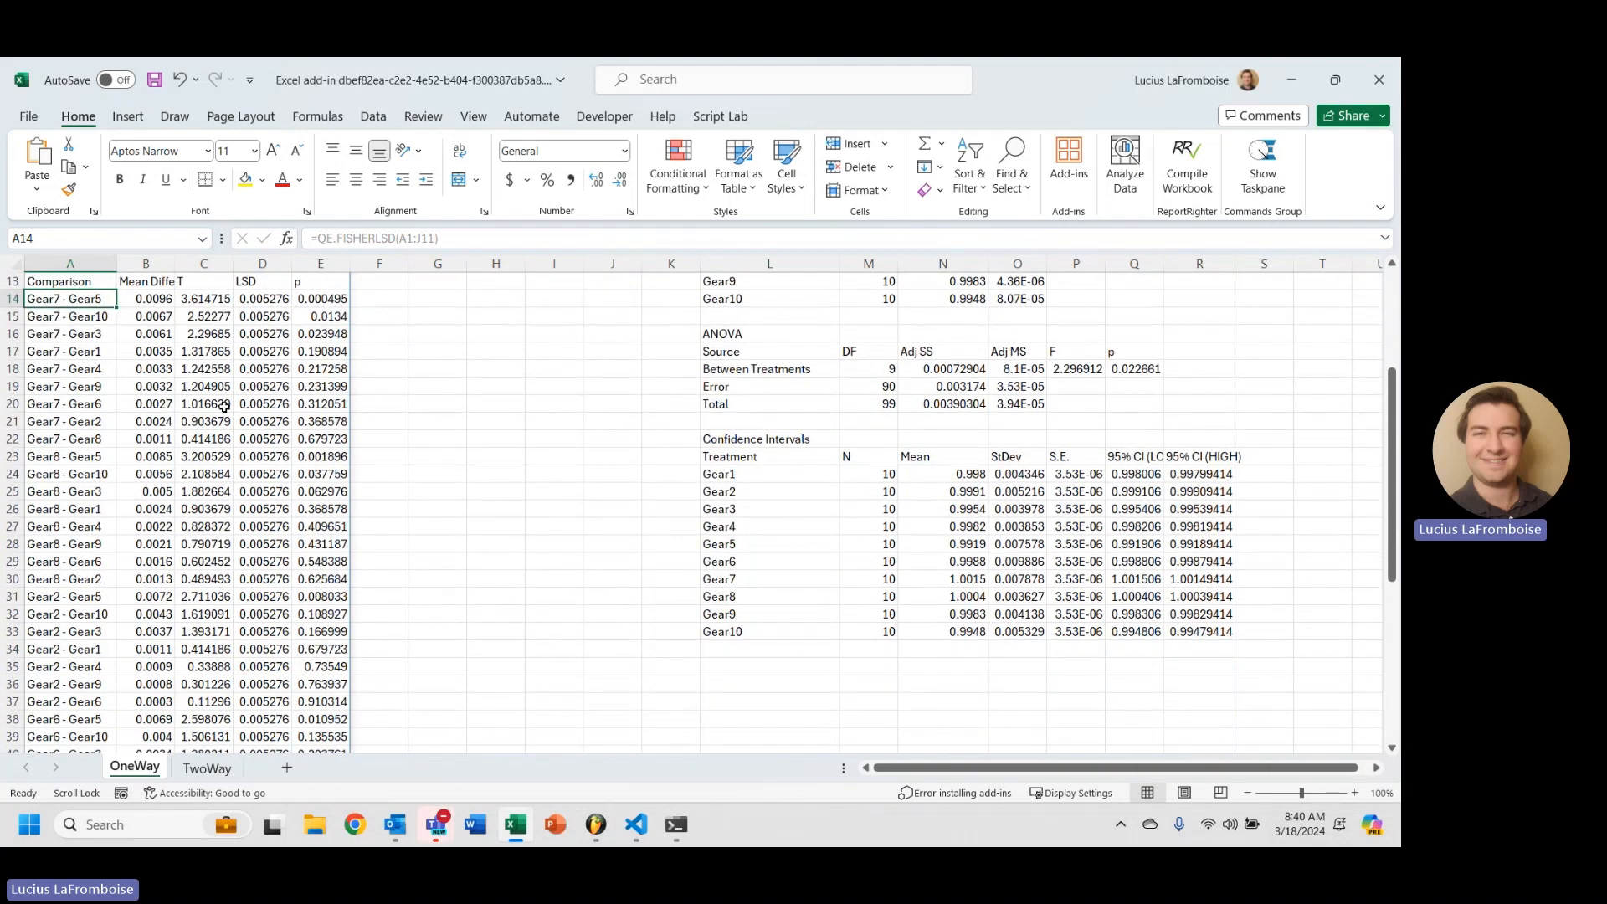
mouse_move(187, 613)
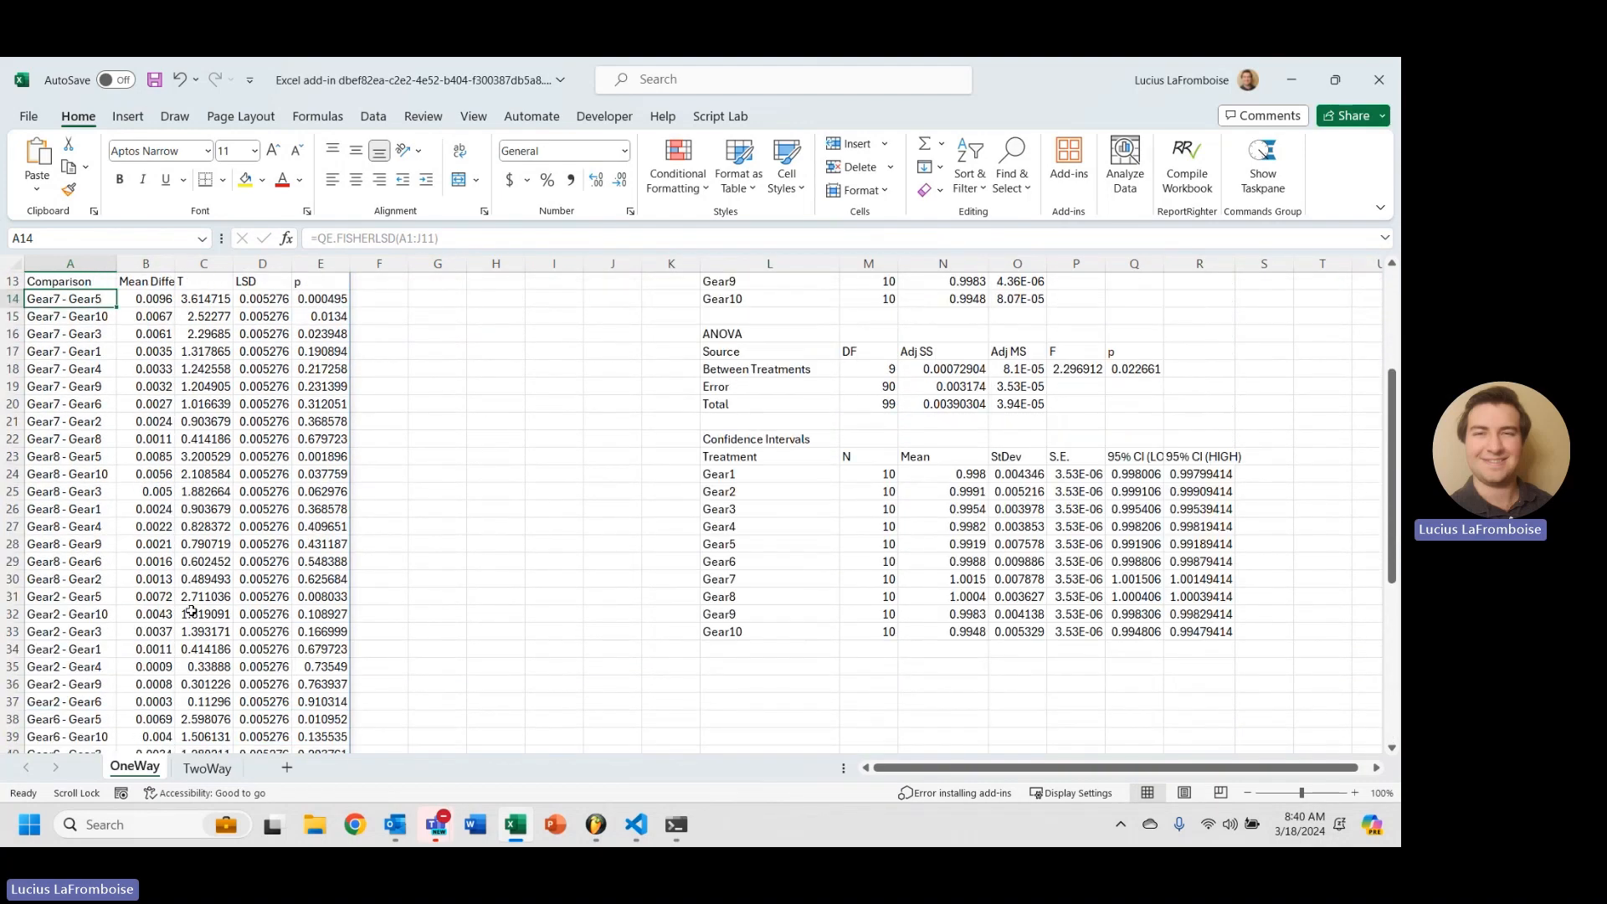
scroll("up", 3)
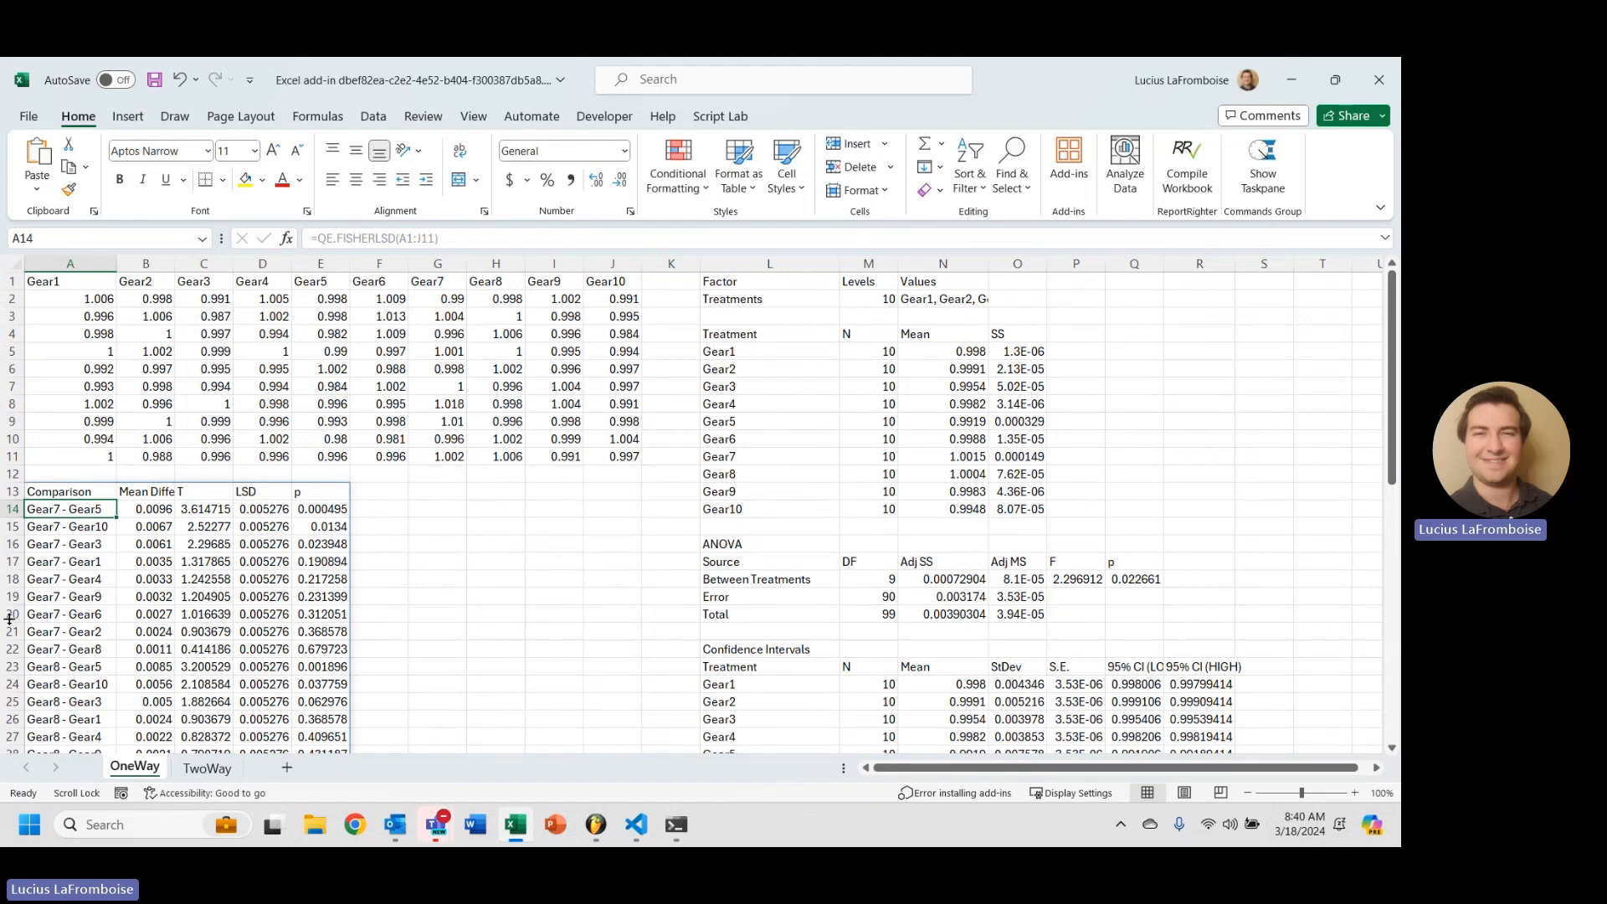
scroll("down", 3)
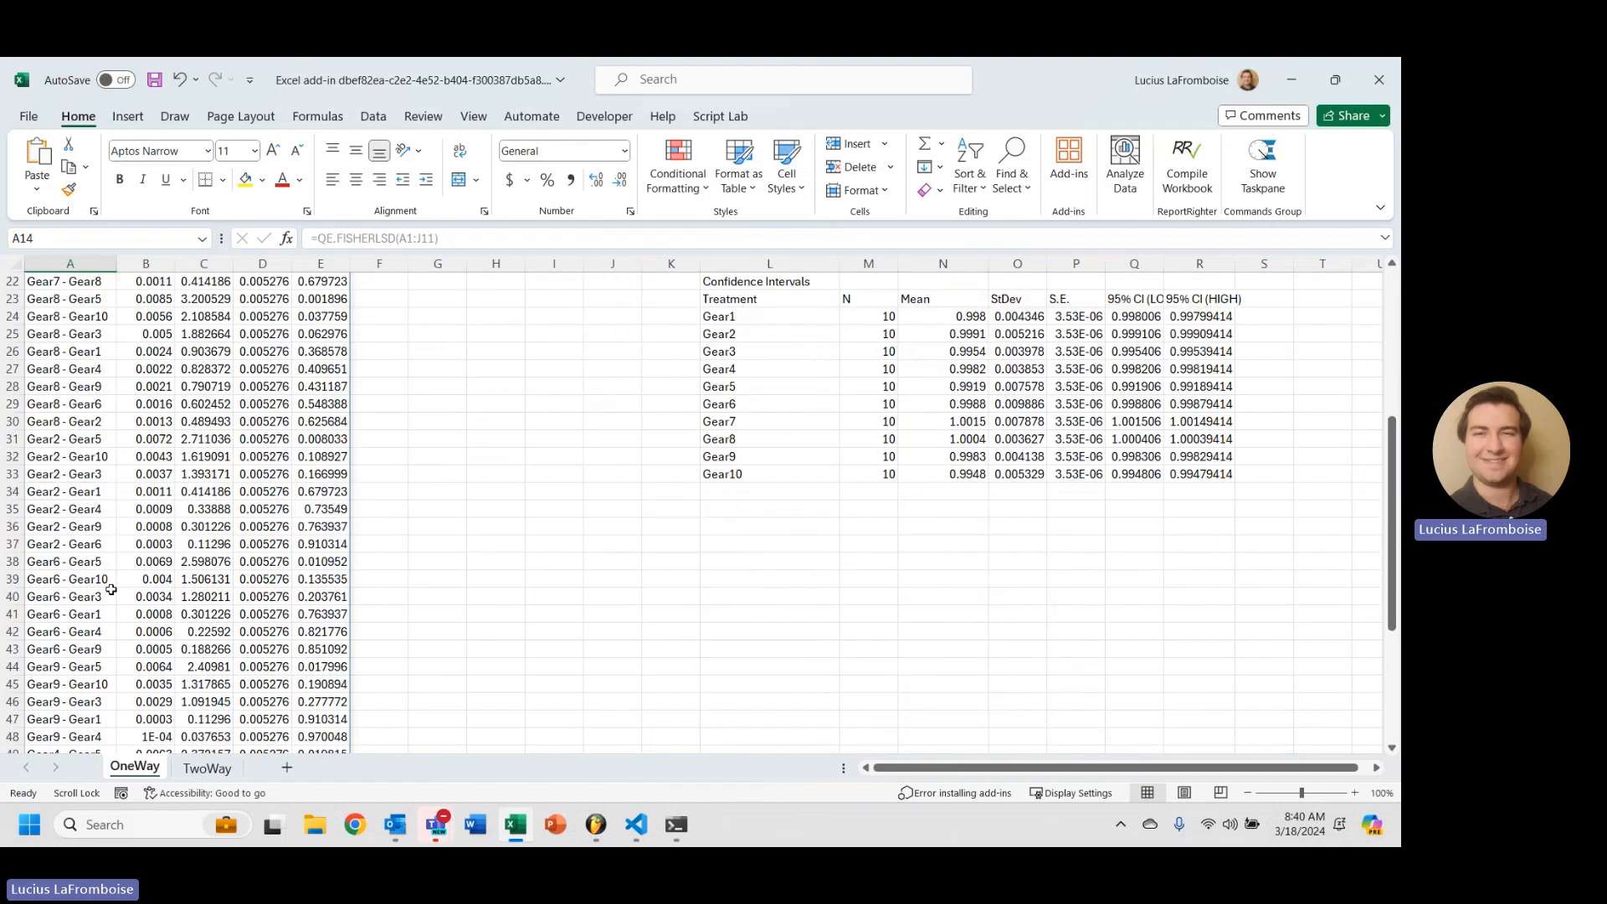
scroll("down", 3)
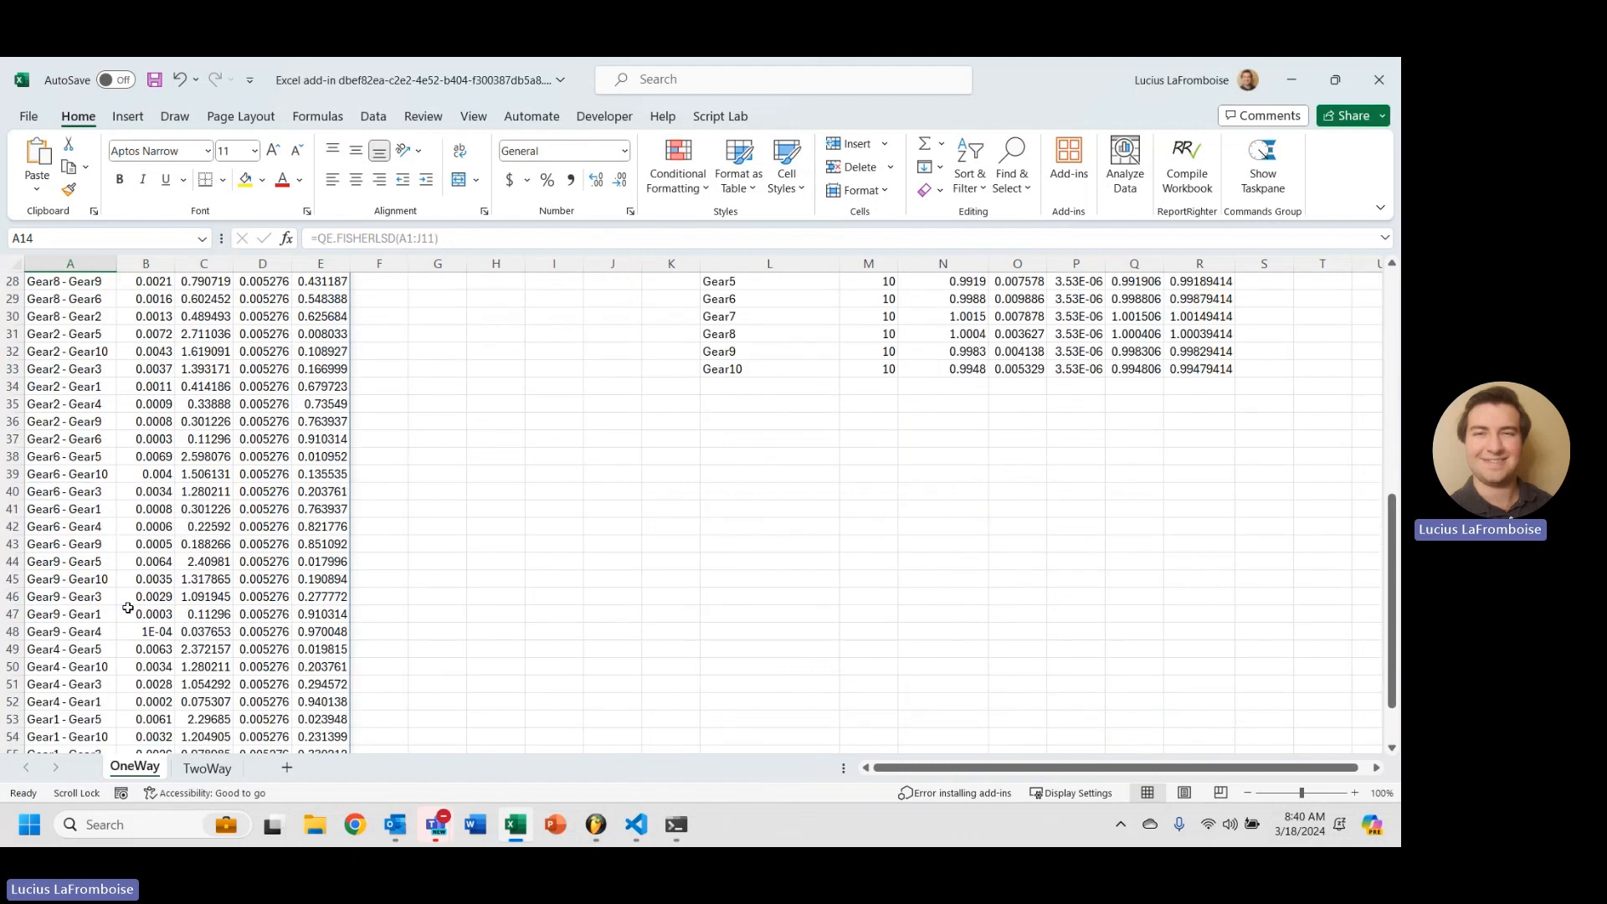
scroll("up", 3)
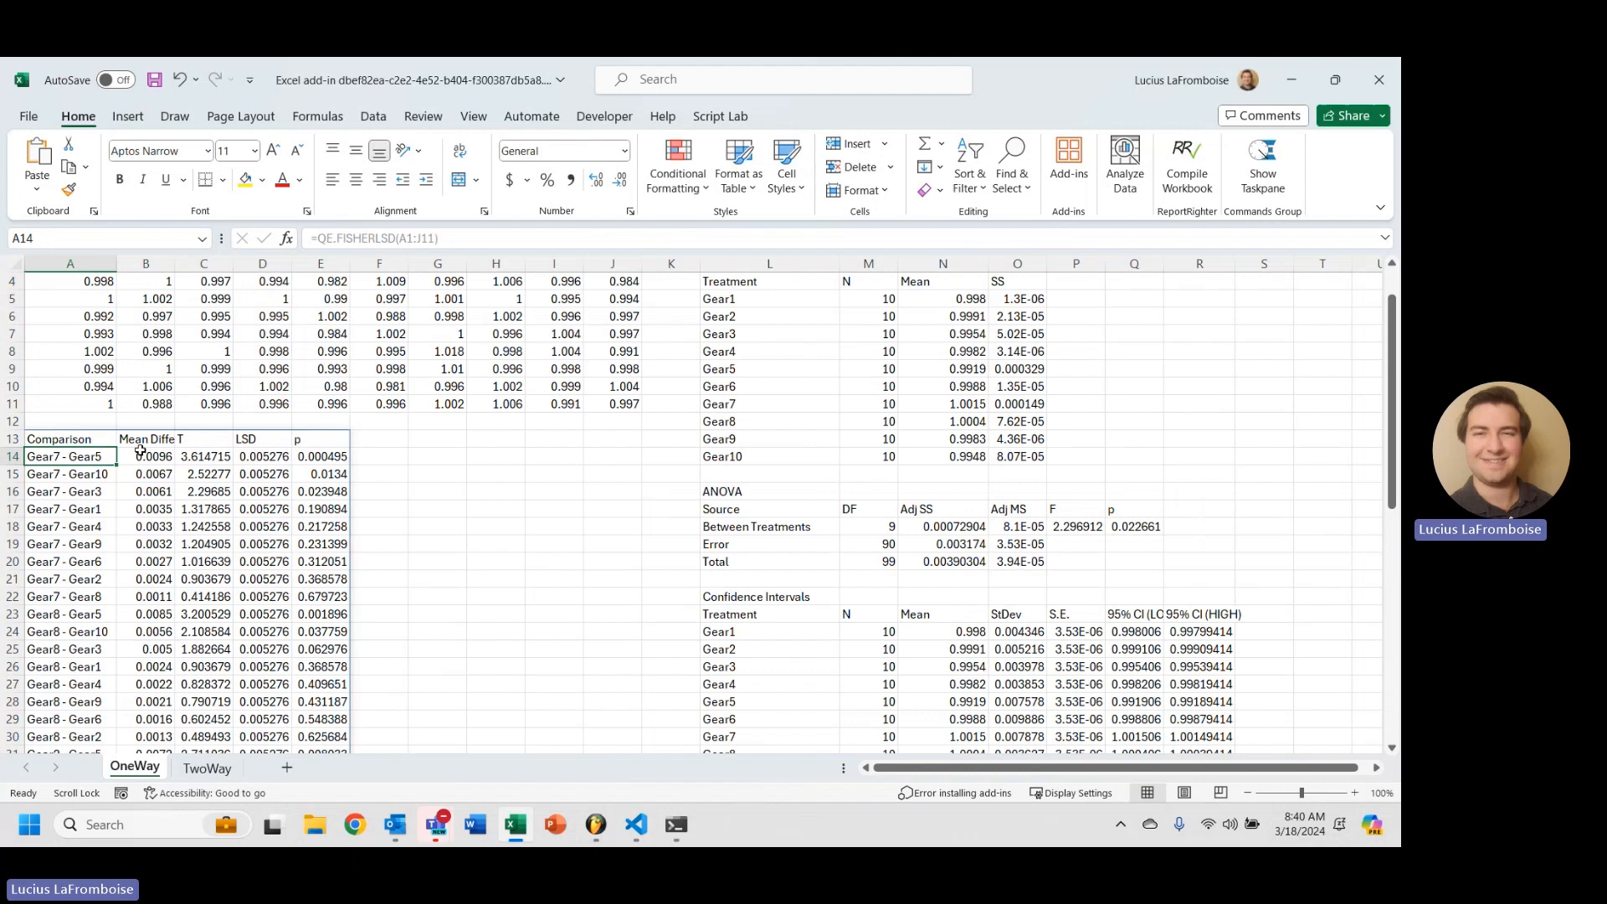
scroll("up", 3)
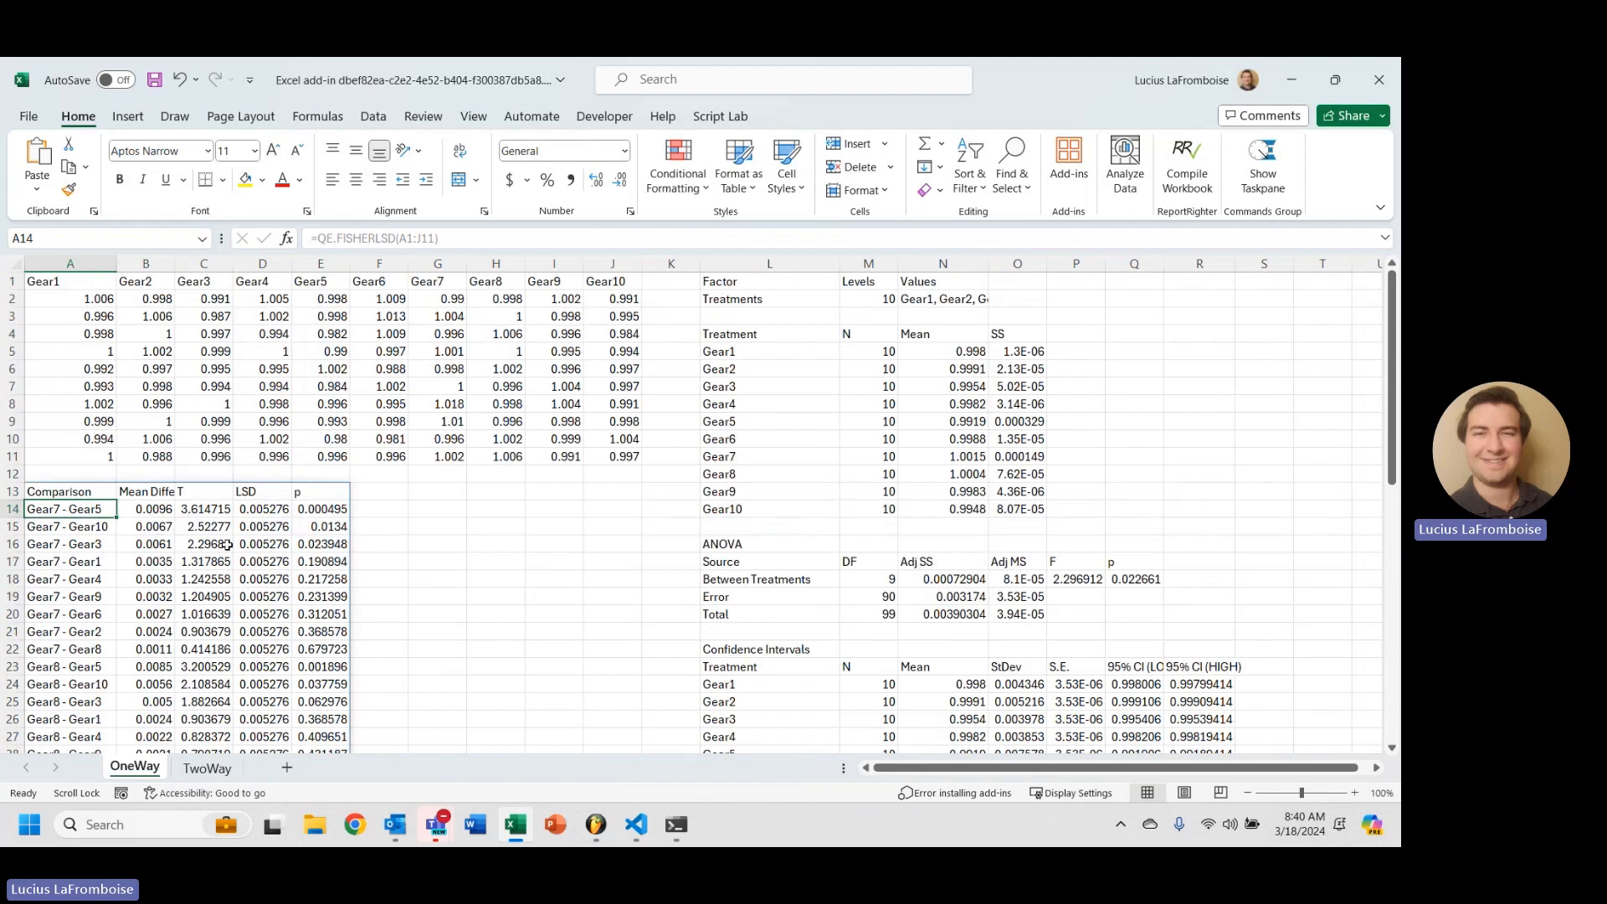
left_click(320, 526)
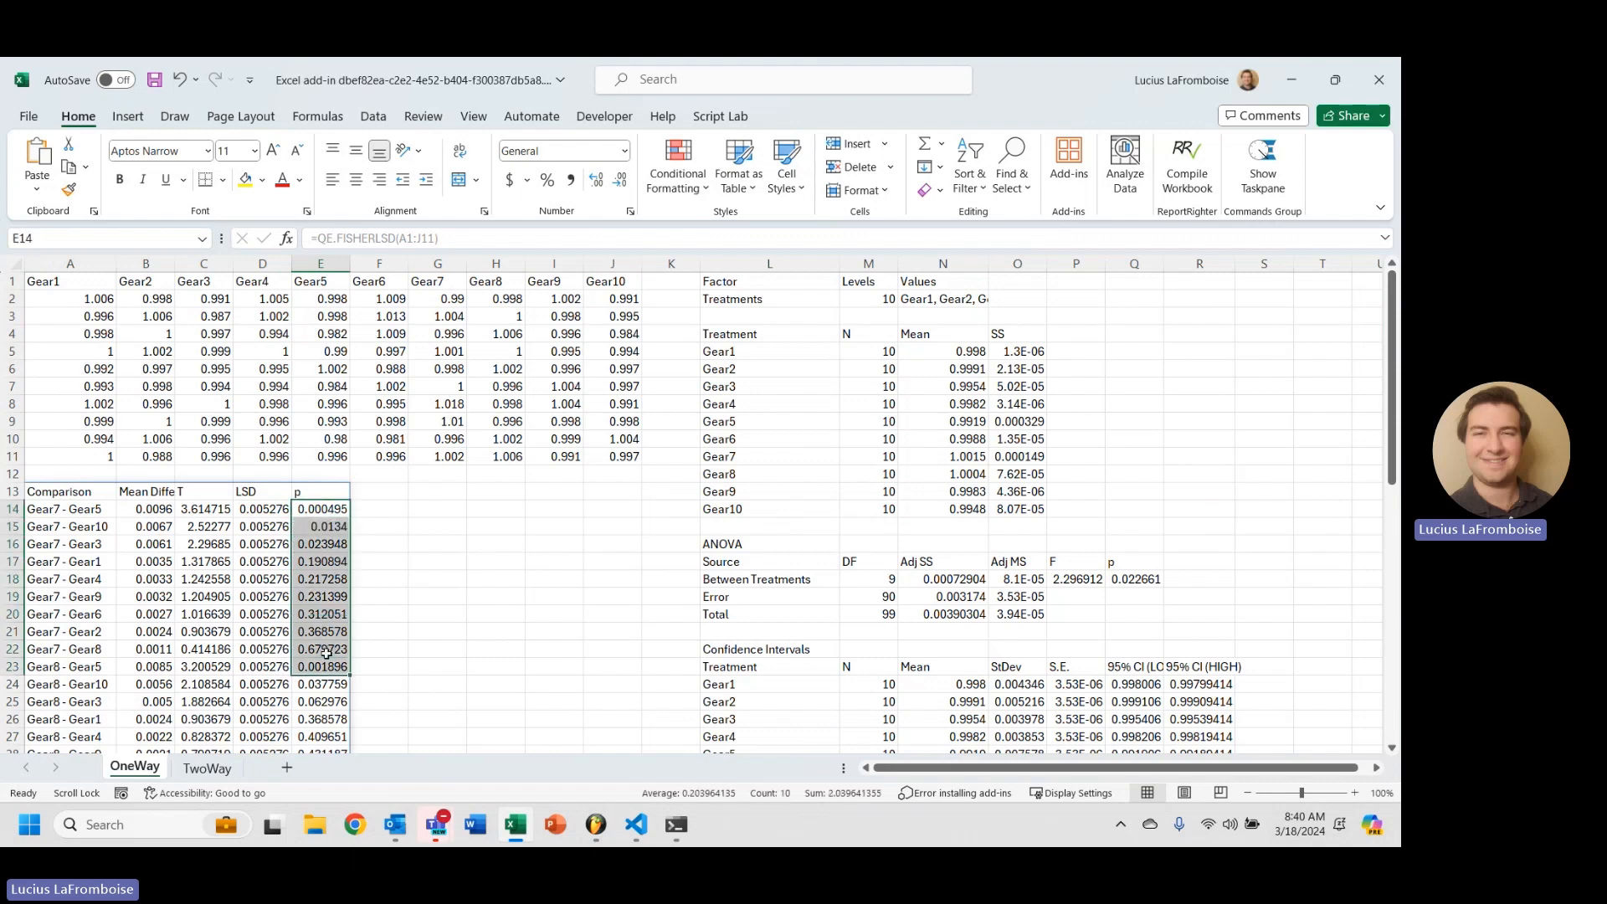
scroll("down", 3)
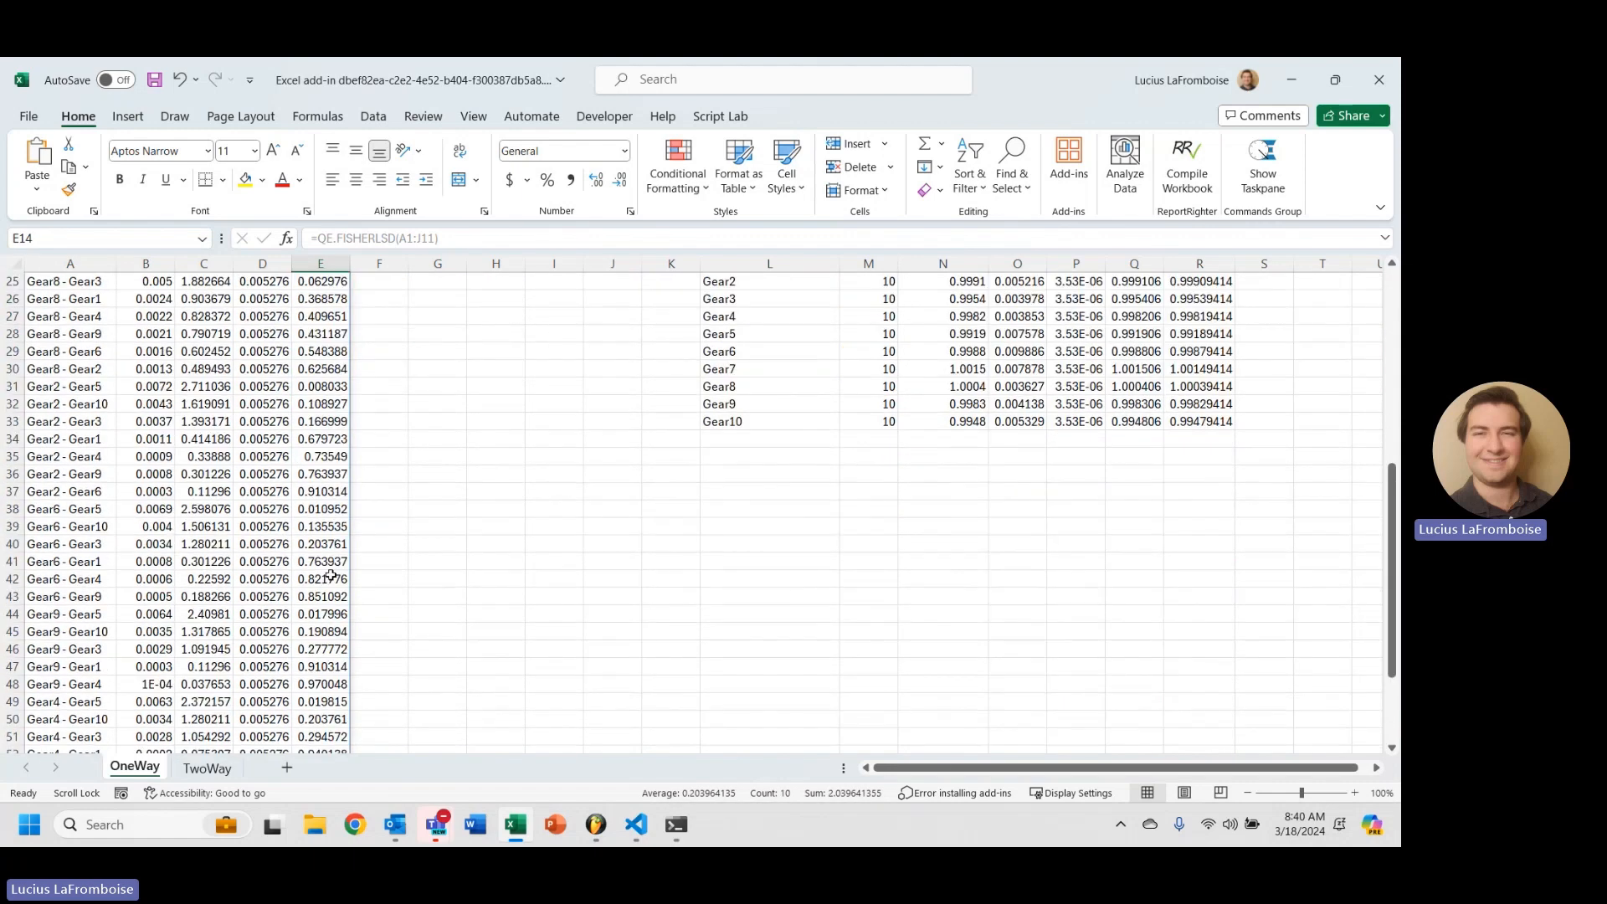
scroll("up", 3)
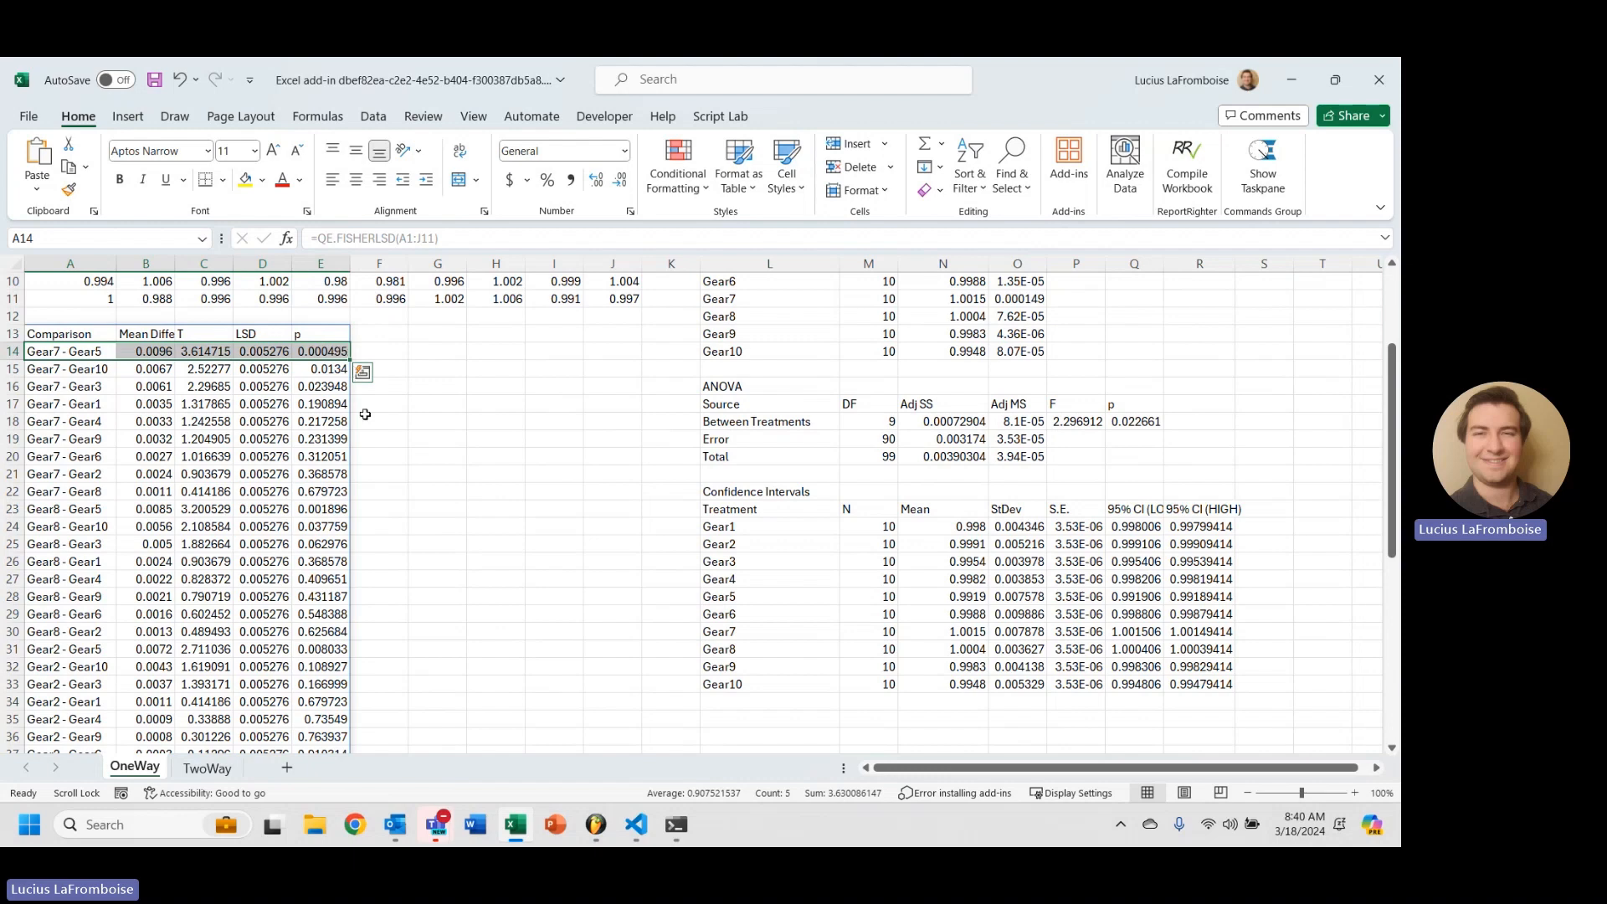
mouse_move(261, 464)
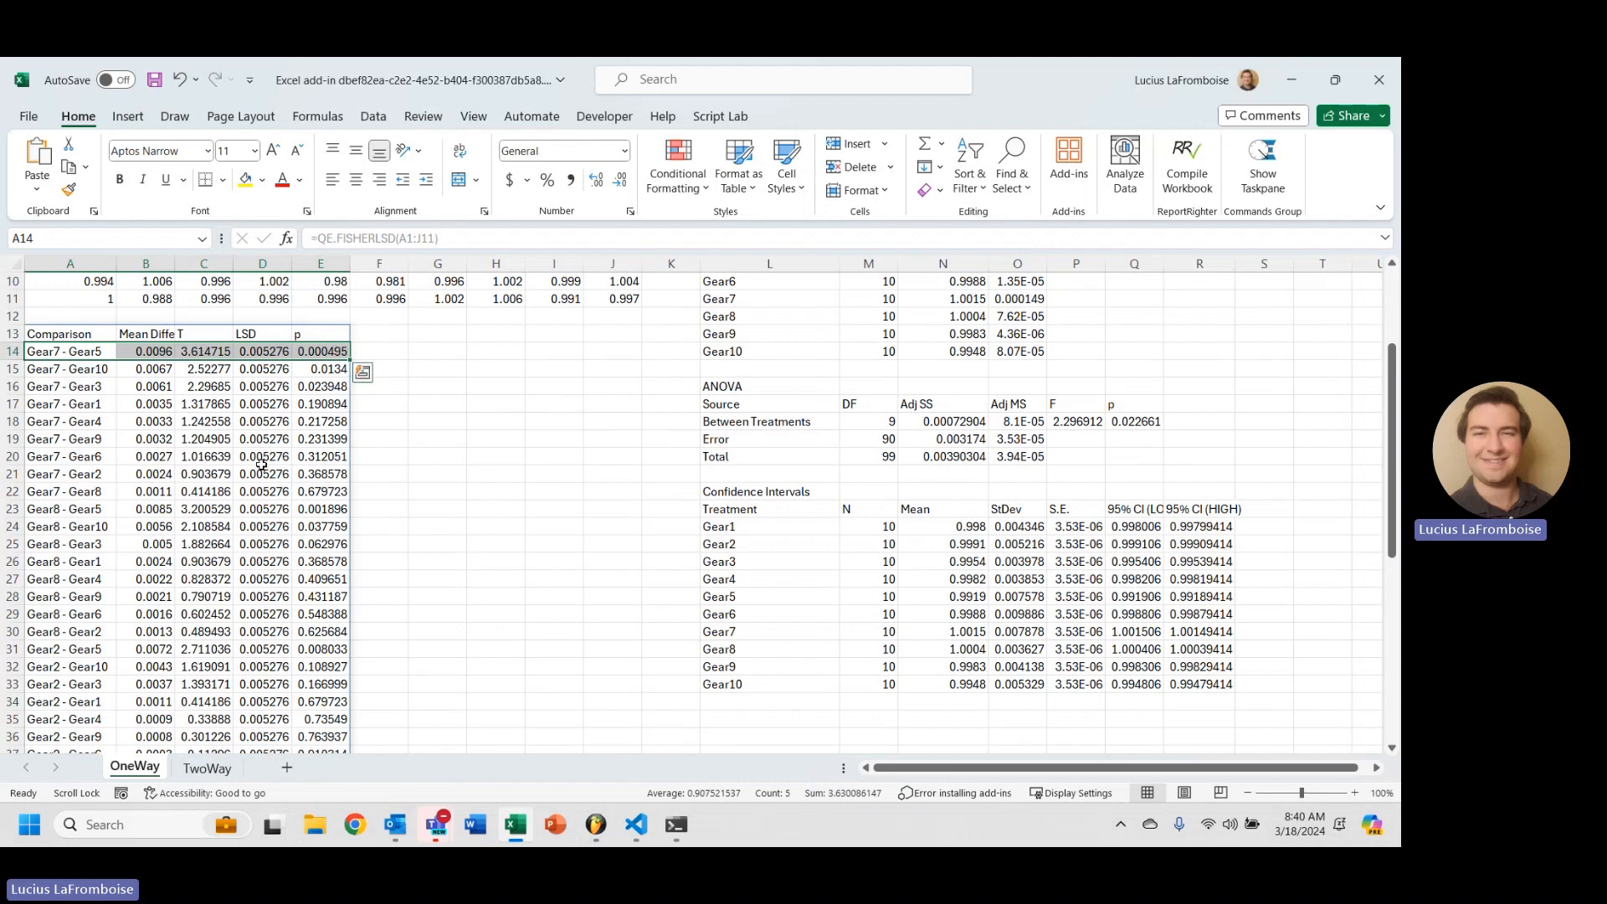
left_click(71, 368)
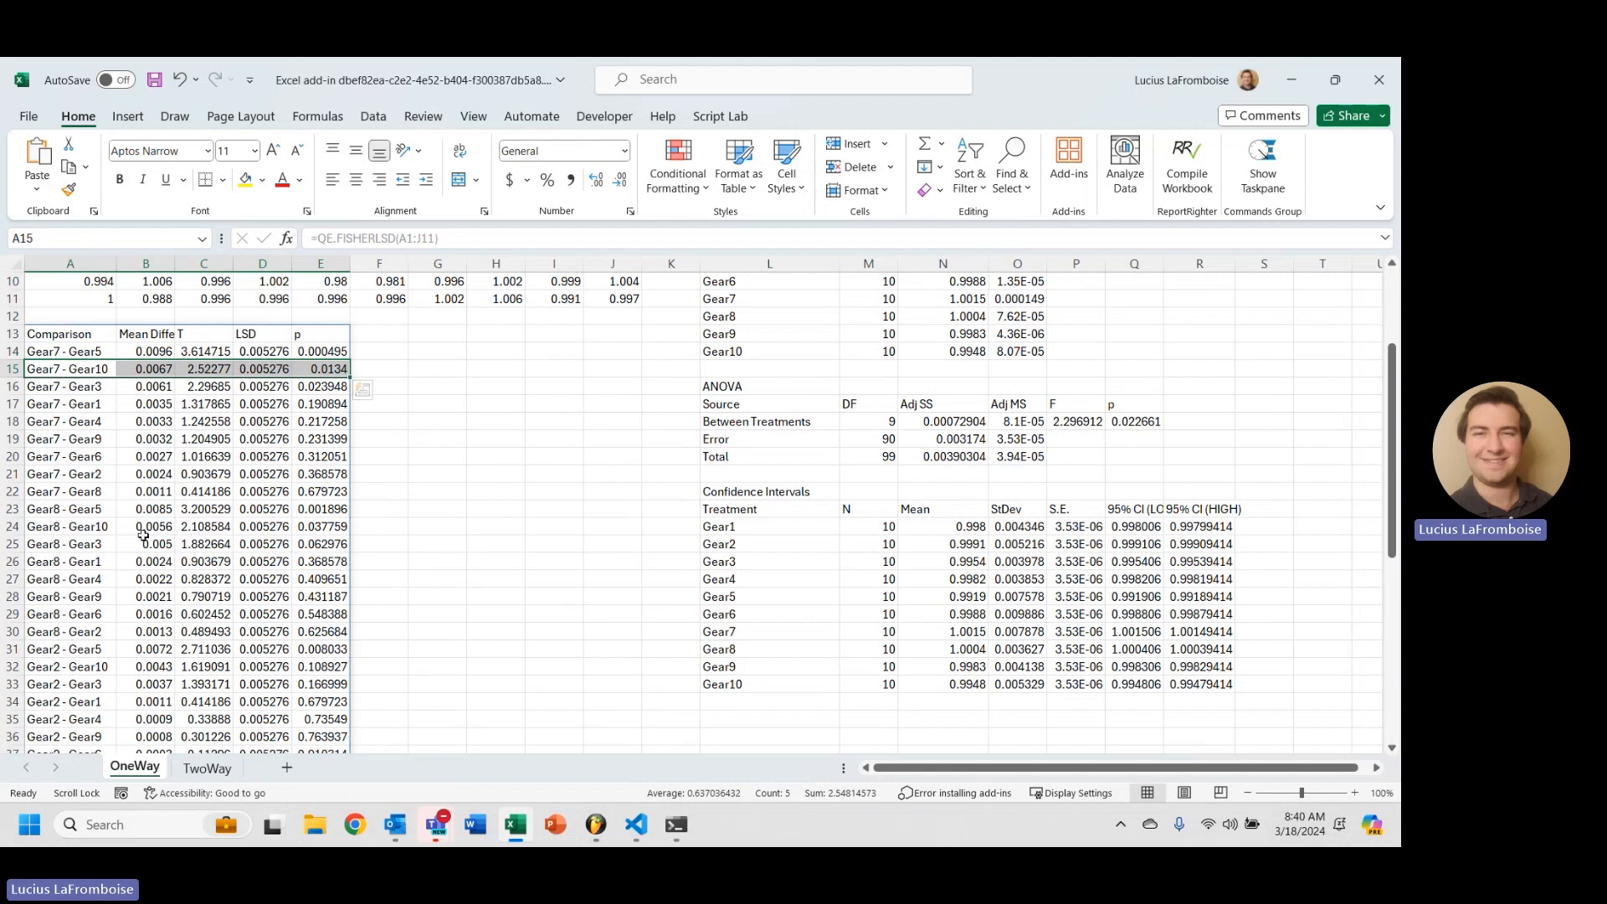
left_click(62, 509)
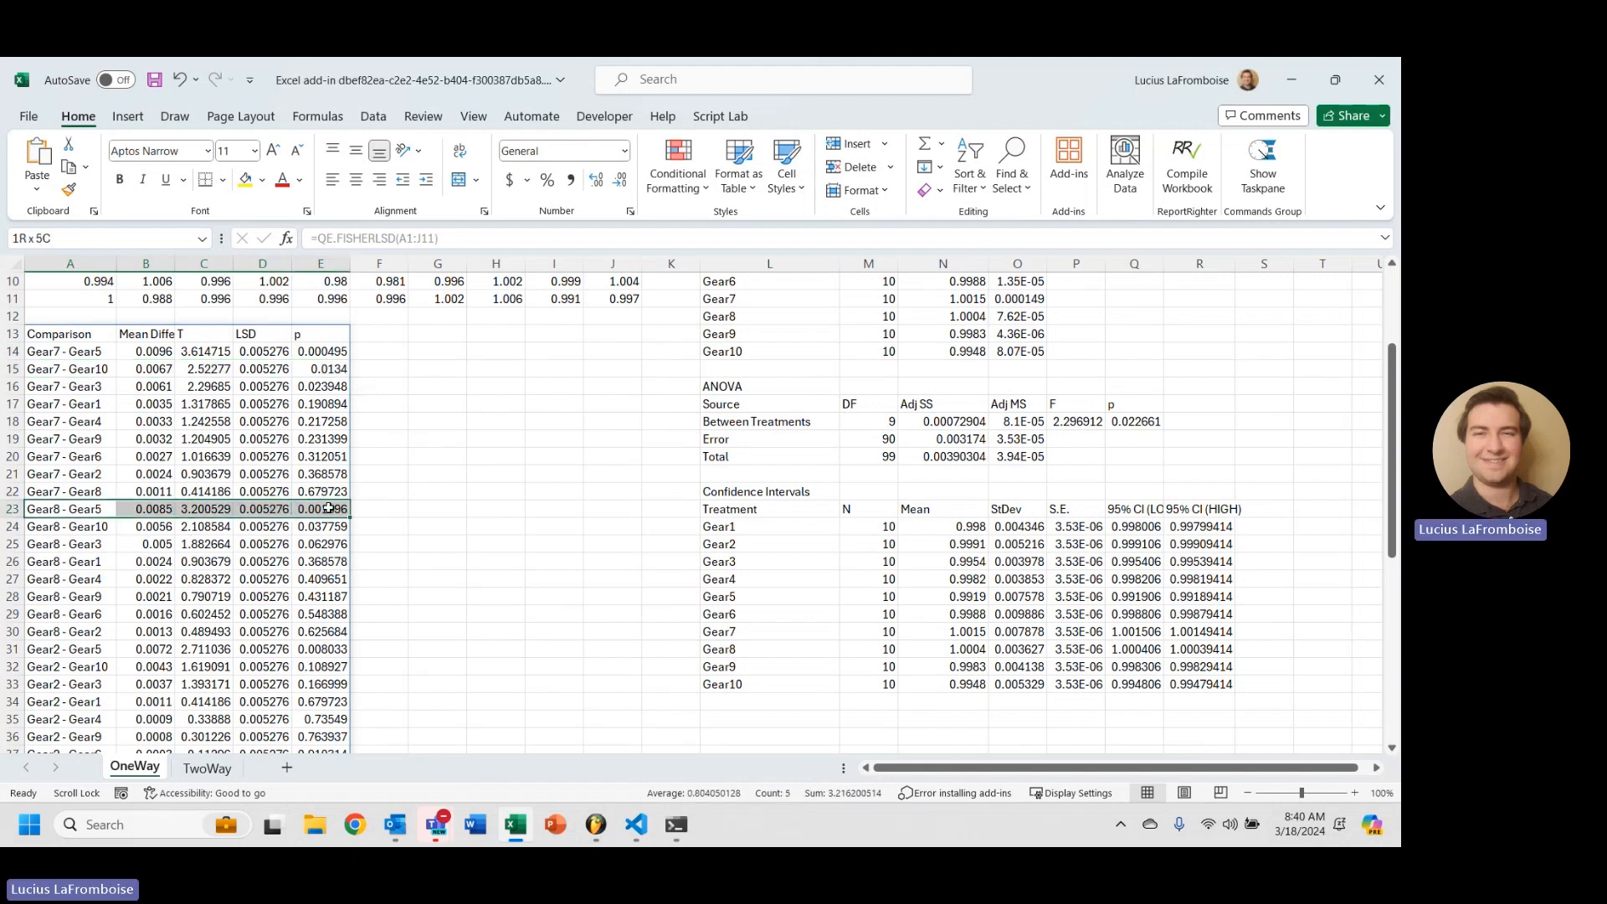
scroll("up", 3)
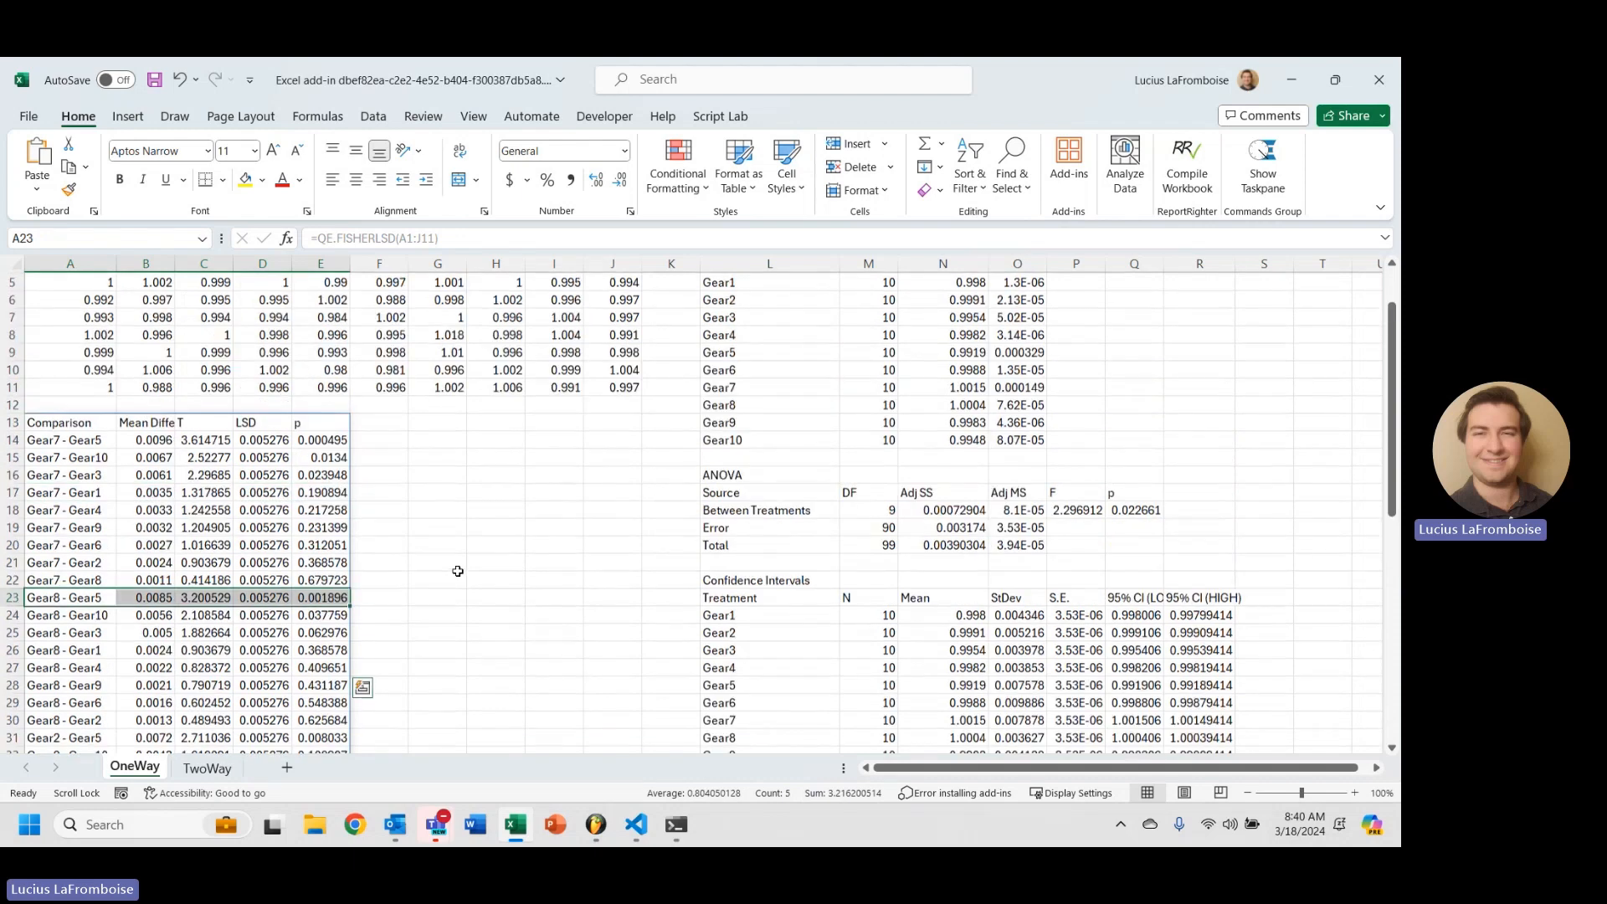
scroll("up", 3)
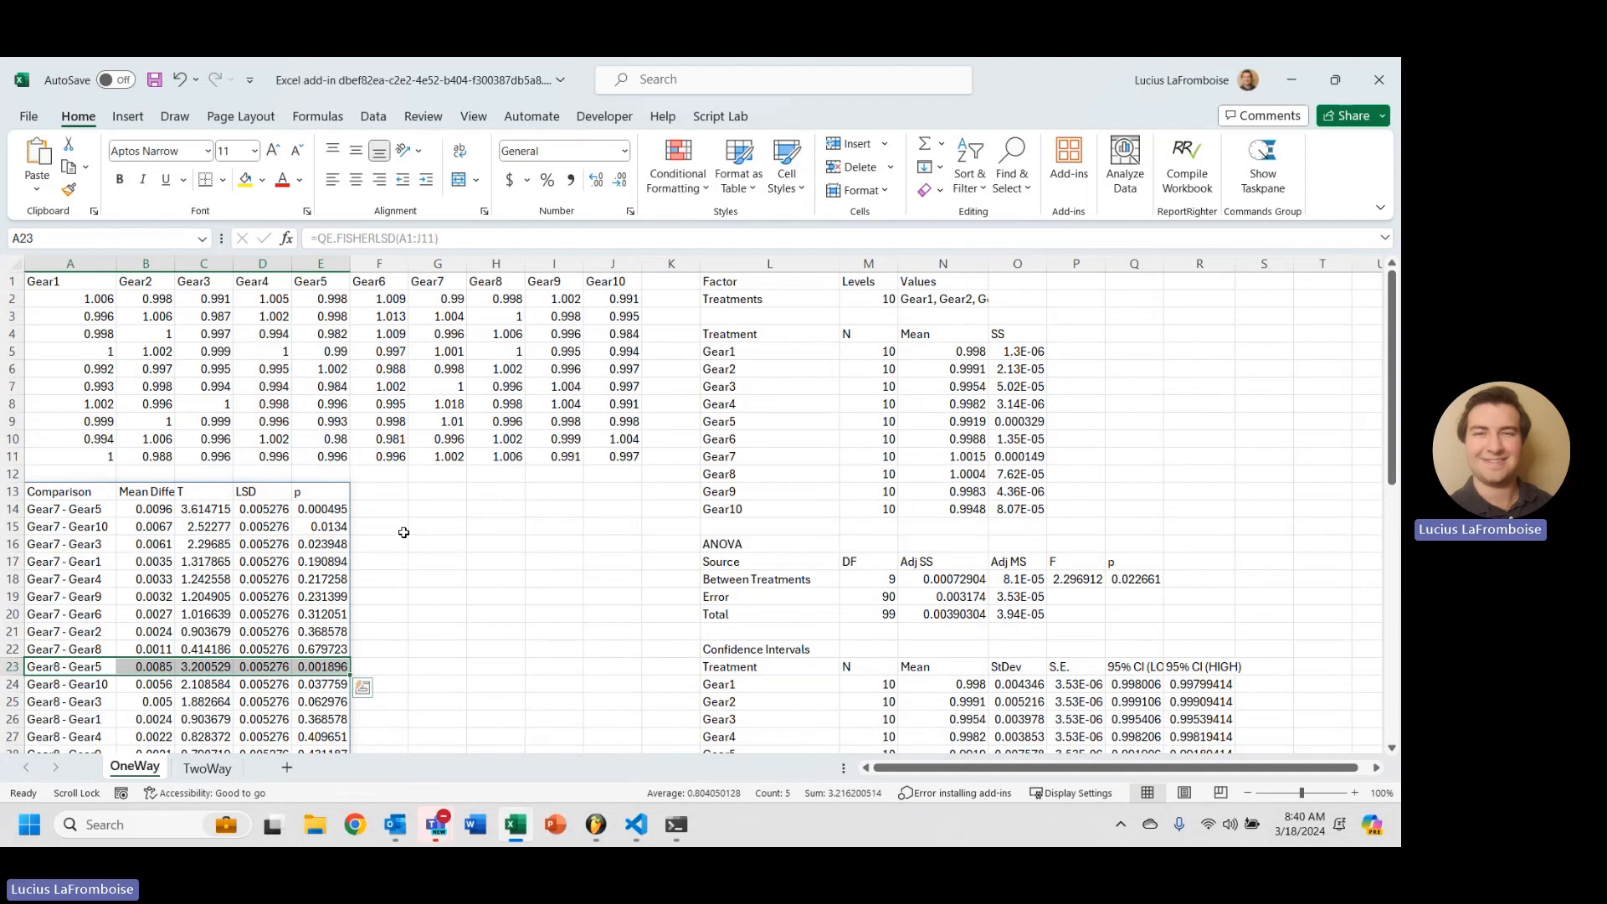
scroll("down", 3)
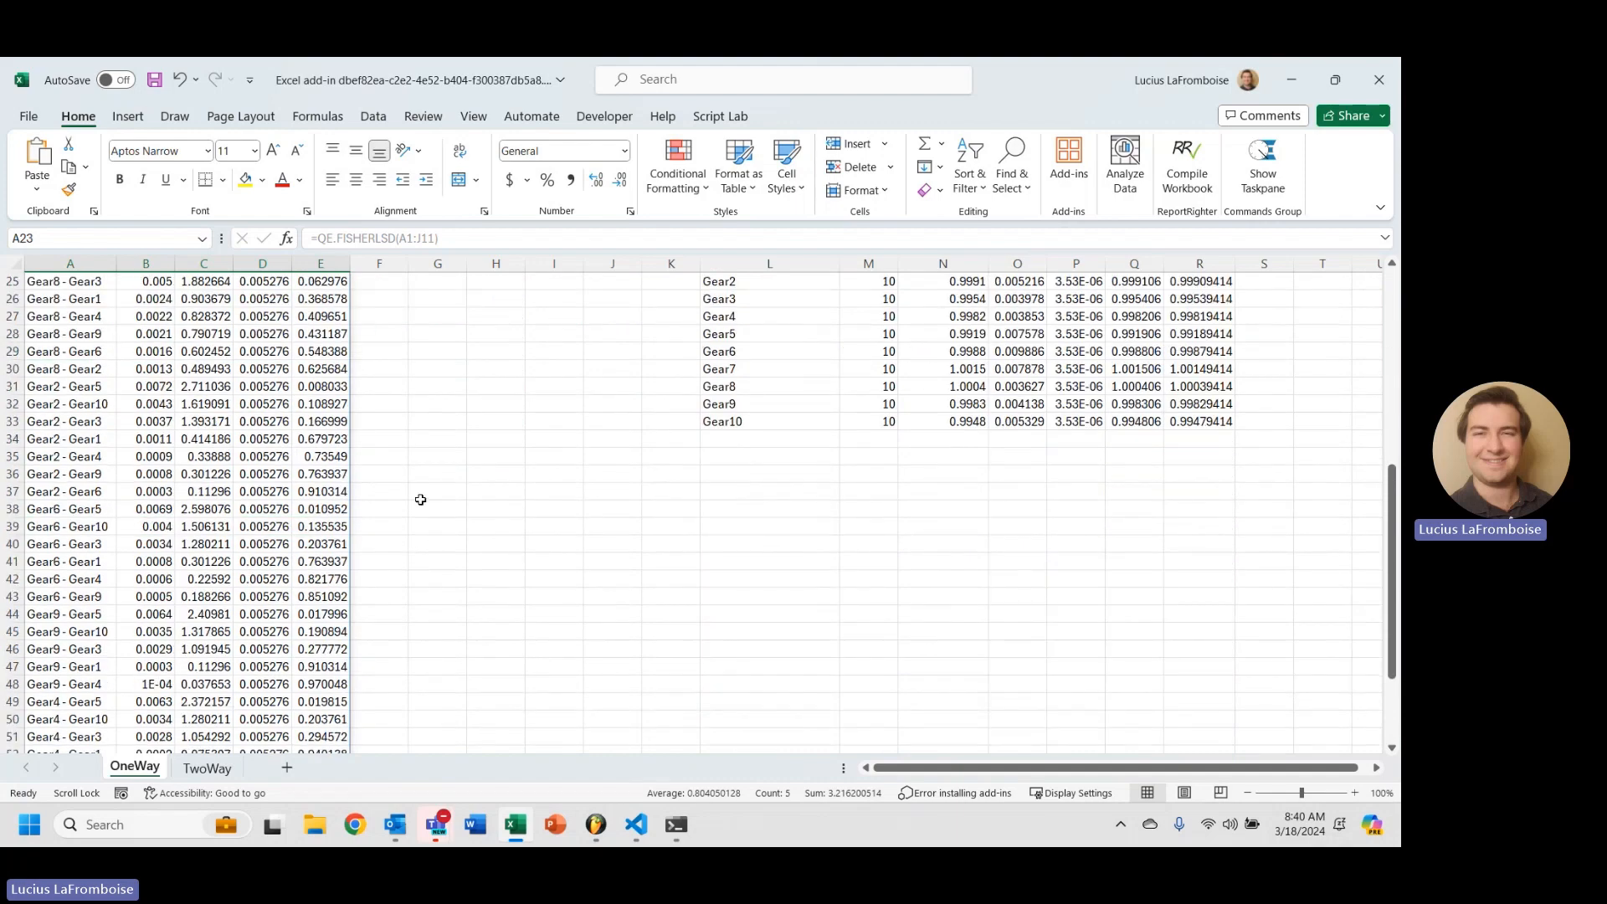
scroll("down", 3)
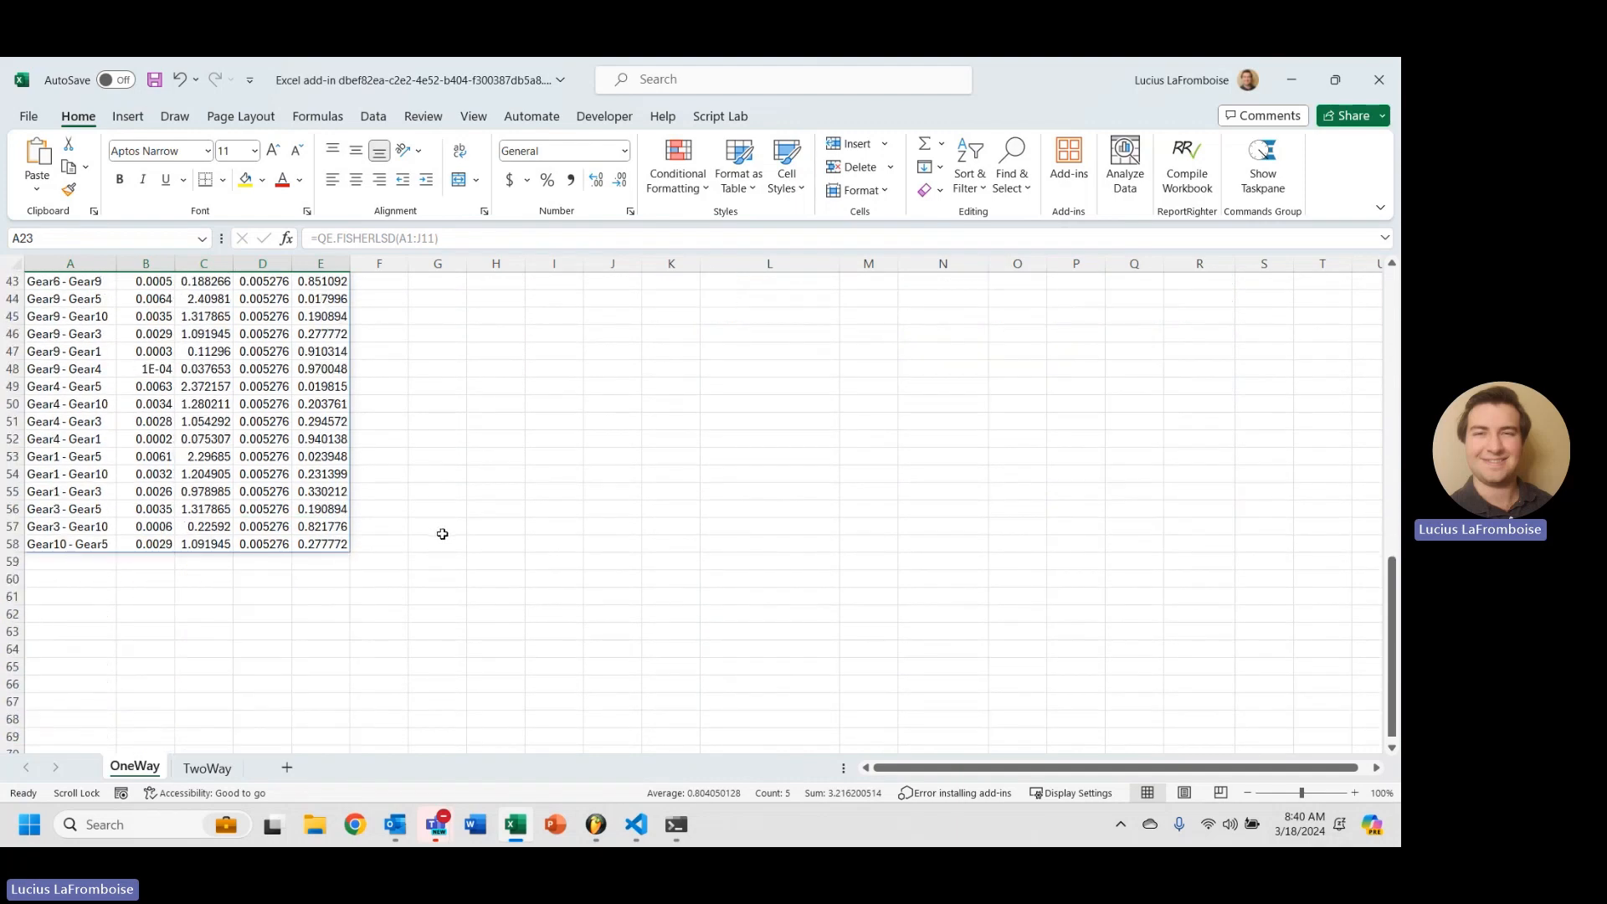